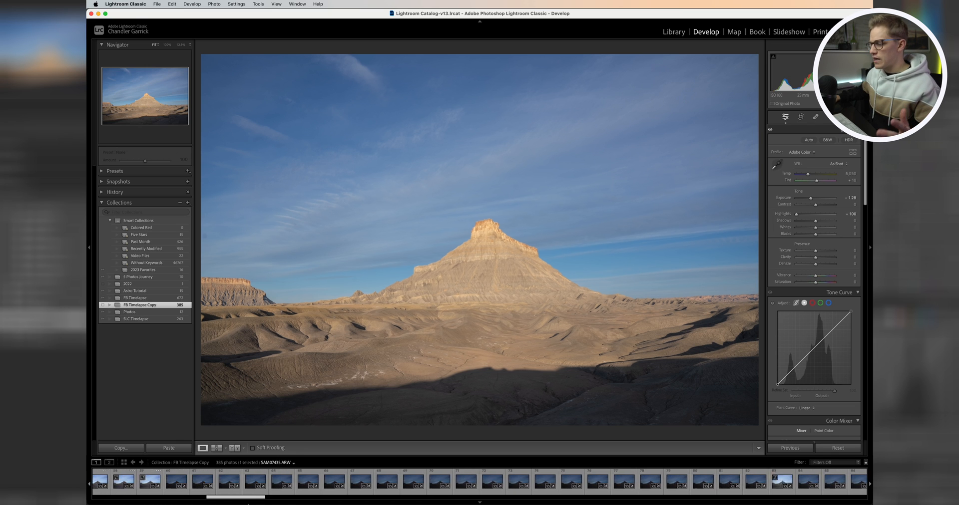
# Select all 385 time-lapse frames in the Lightroom filmstrip, browsing the menus.
pyautogui.hscroll(3)
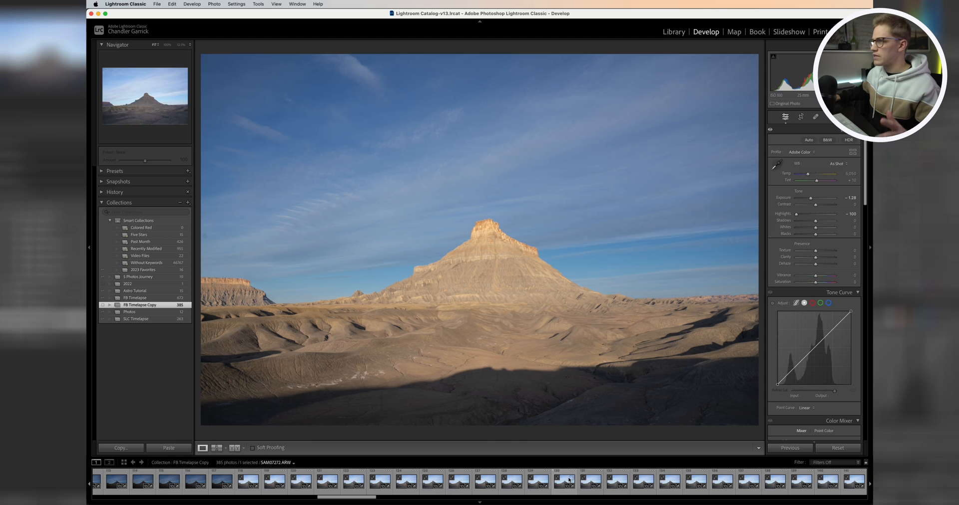
pyautogui.click(237, 3)
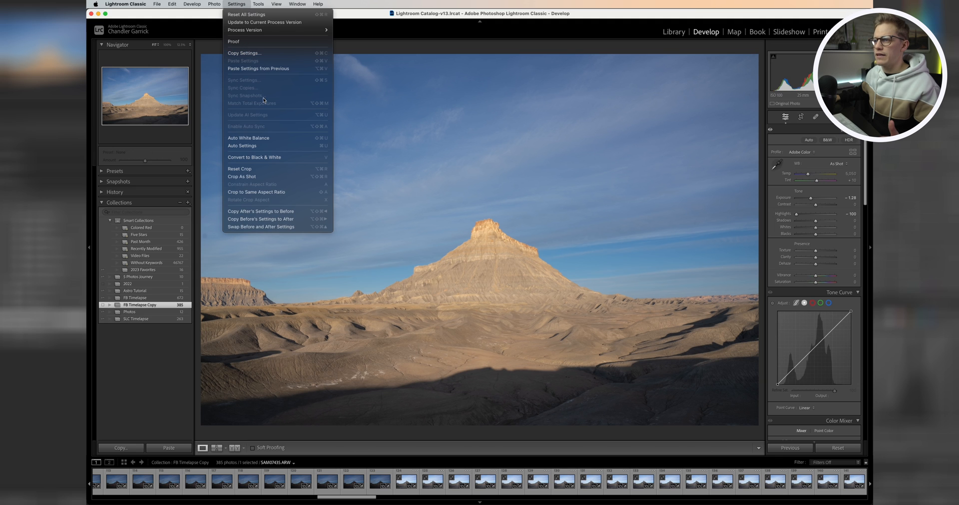
pyautogui.moveTo(294, 192)
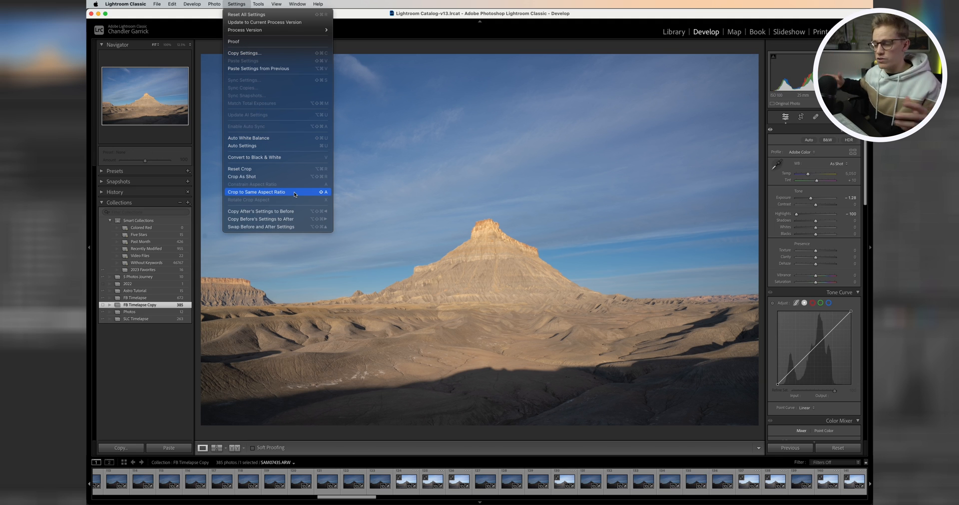
pyautogui.moveTo(318, 405)
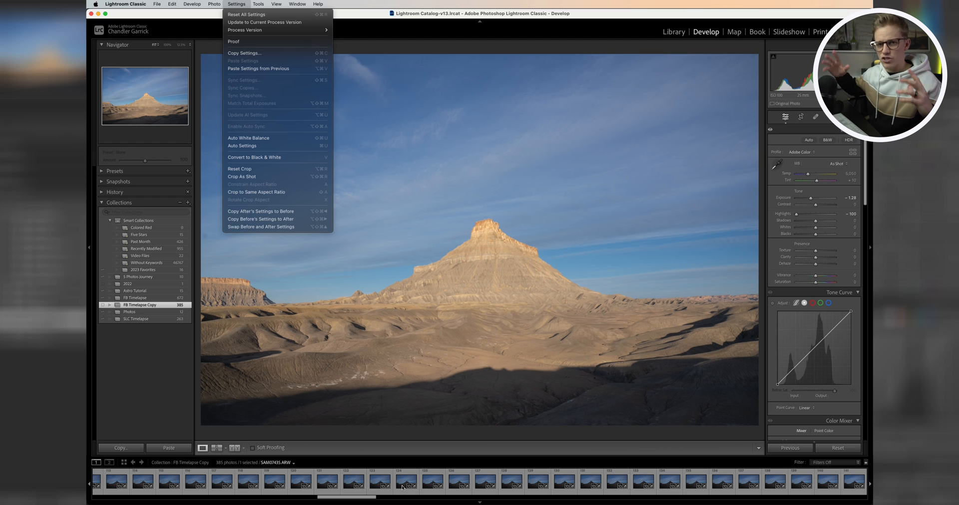
pyautogui.moveTo(363, 502)
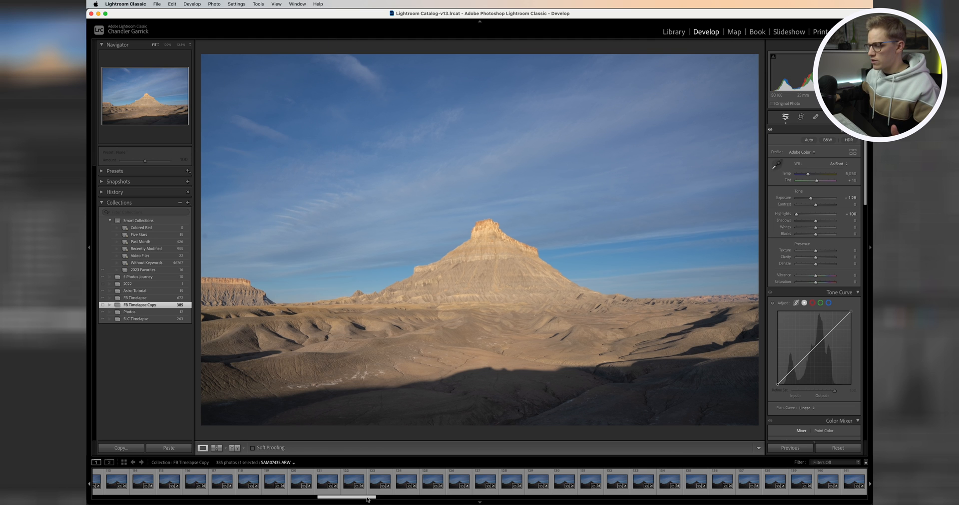
pyautogui.hscroll(3)
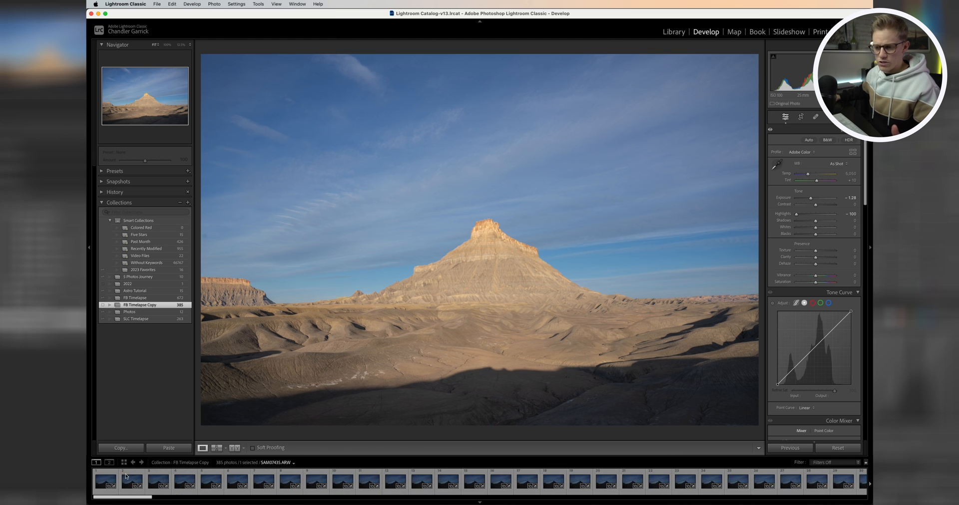
pyautogui.click(105, 482)
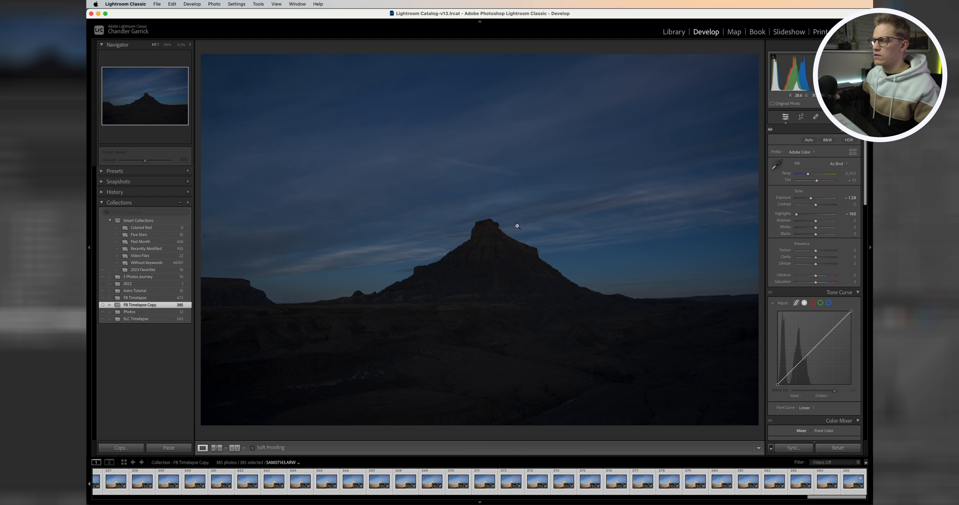
pyautogui.moveTo(584, 199)
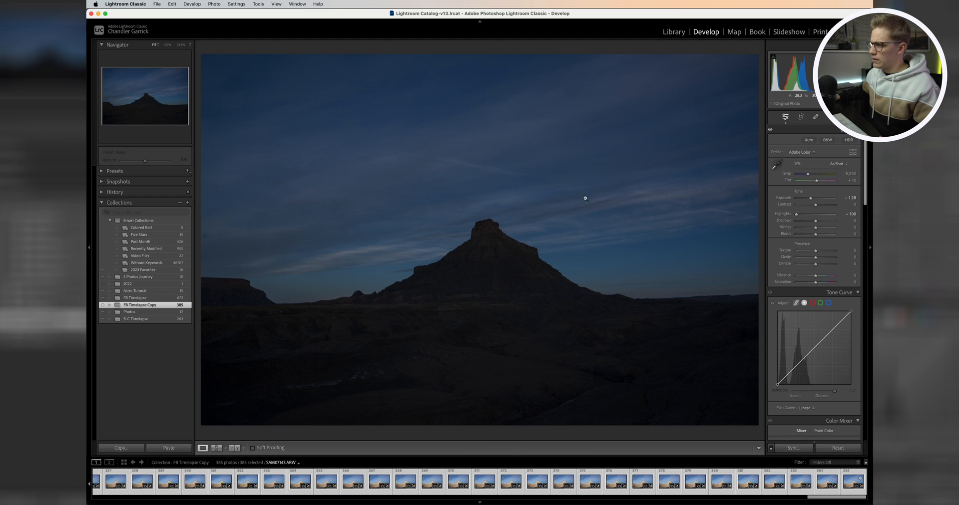
pyautogui.moveTo(483, 243)
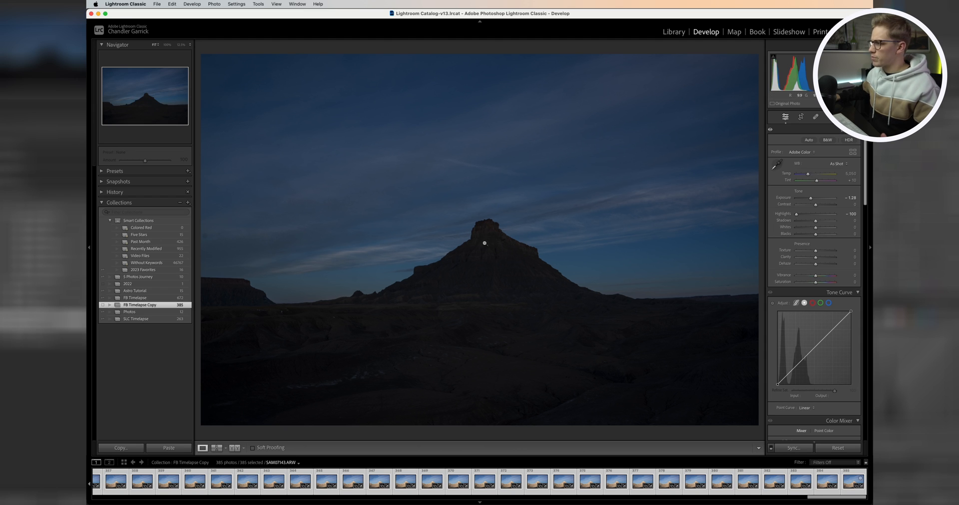
pyautogui.moveTo(567, 167)
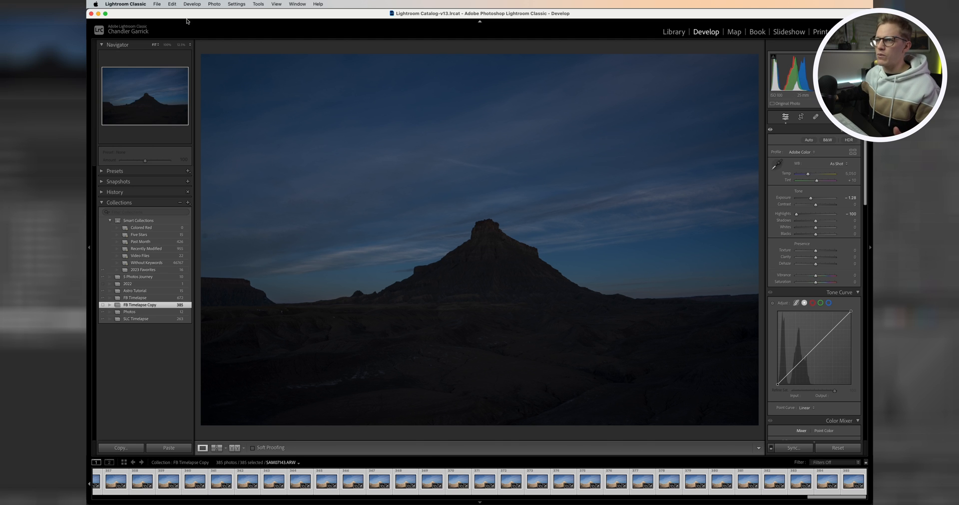
pyautogui.click(157, 5)
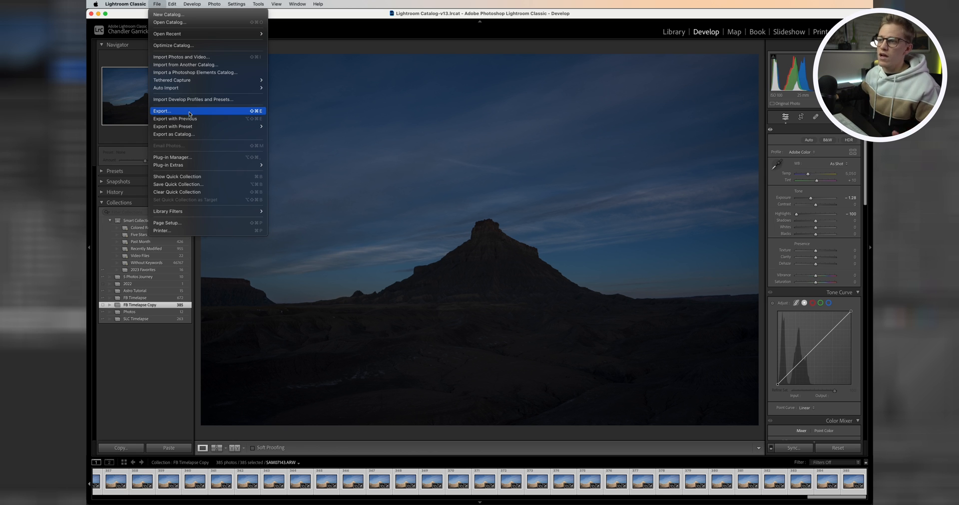
# Export the selected frames to a newly created 'FB TL' folder inside Capitol Reef.
pyautogui.click(162, 111)
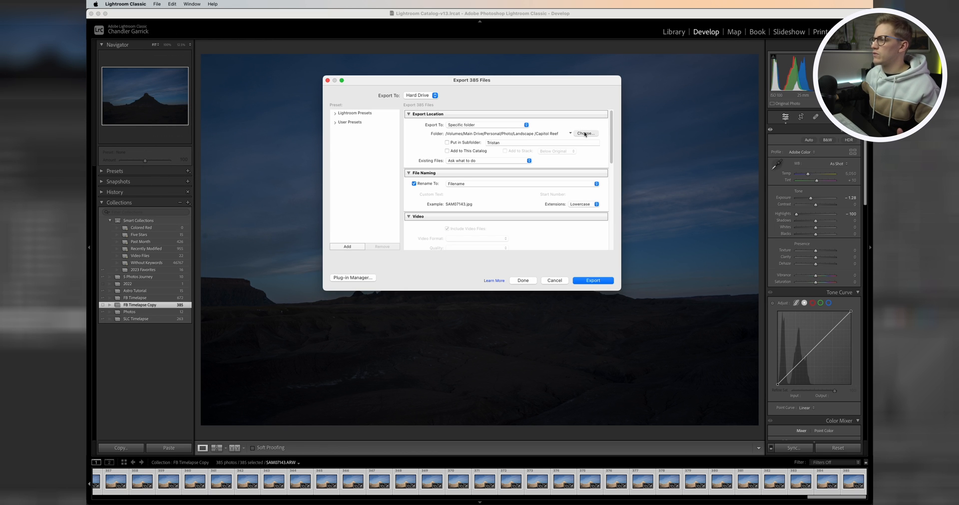
pyautogui.click(584, 133)
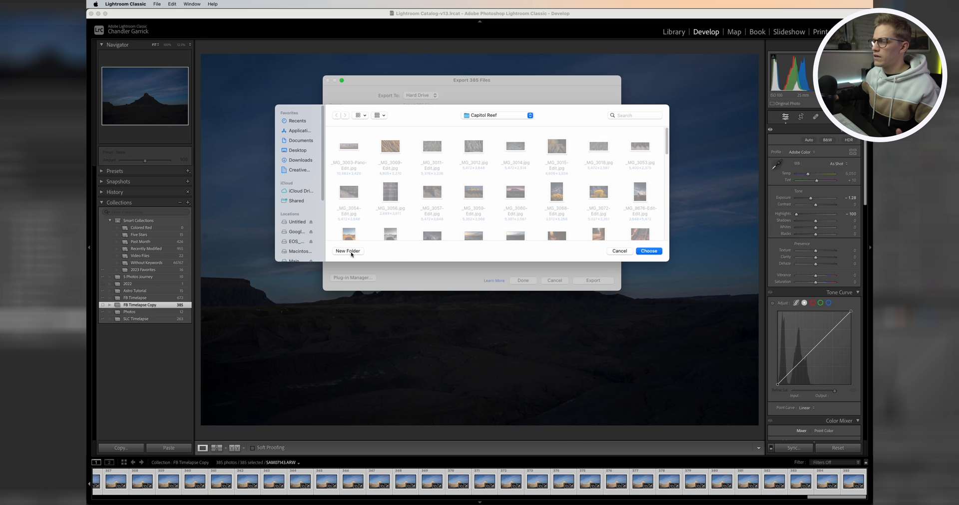
pyautogui.click(347, 251)
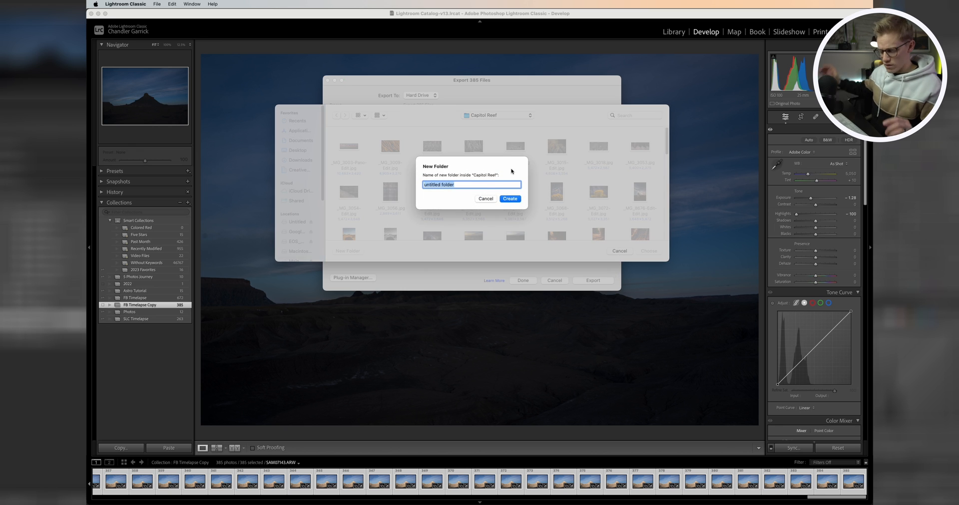
pyautogui.write('F')
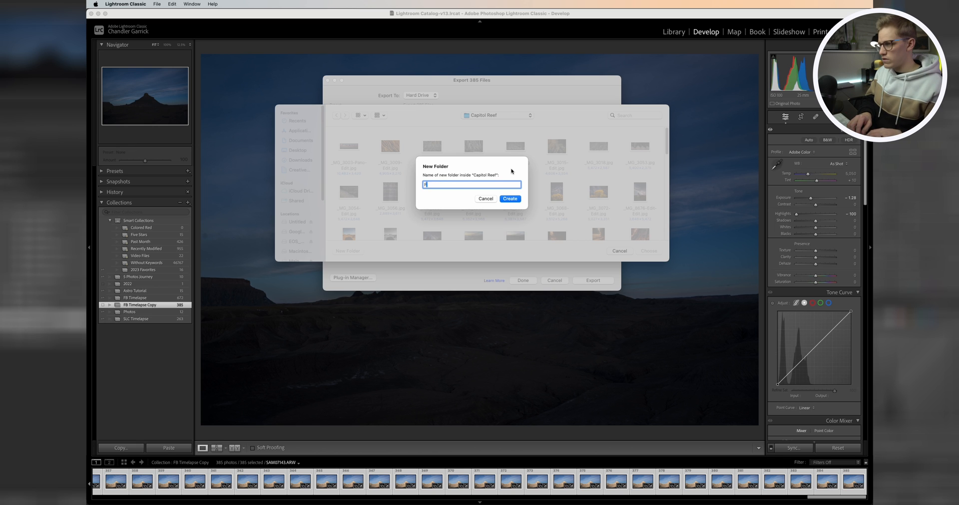
pyautogui.write('FB')
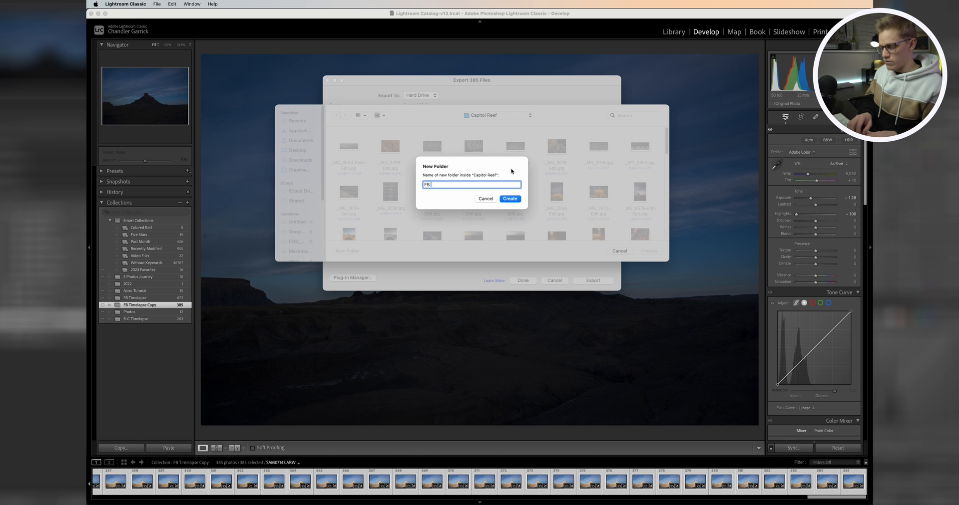
pyautogui.write('TL')
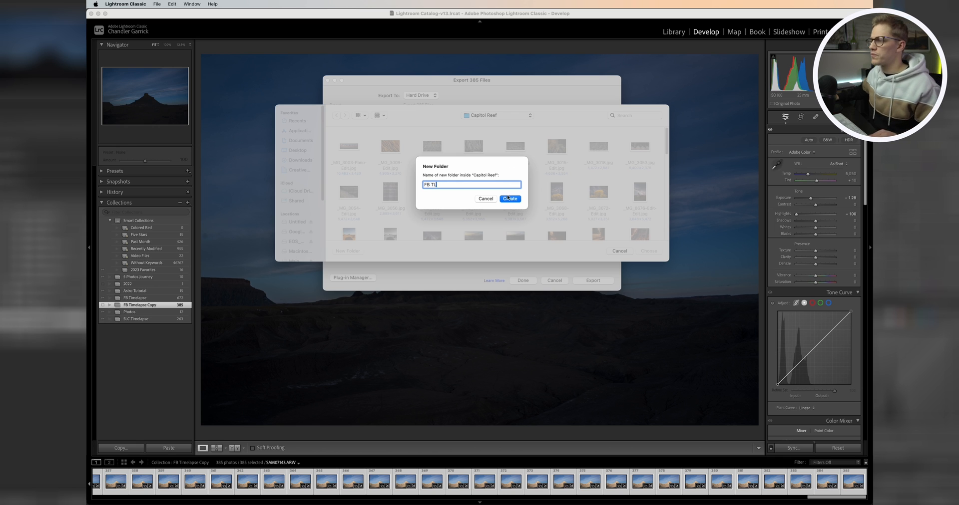
pyautogui.click(509, 199)
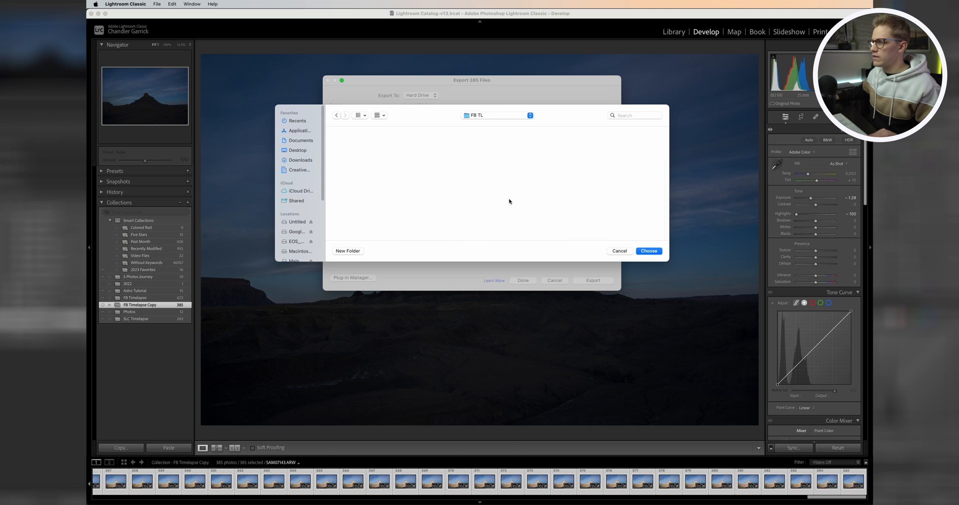
pyautogui.click(648, 251)
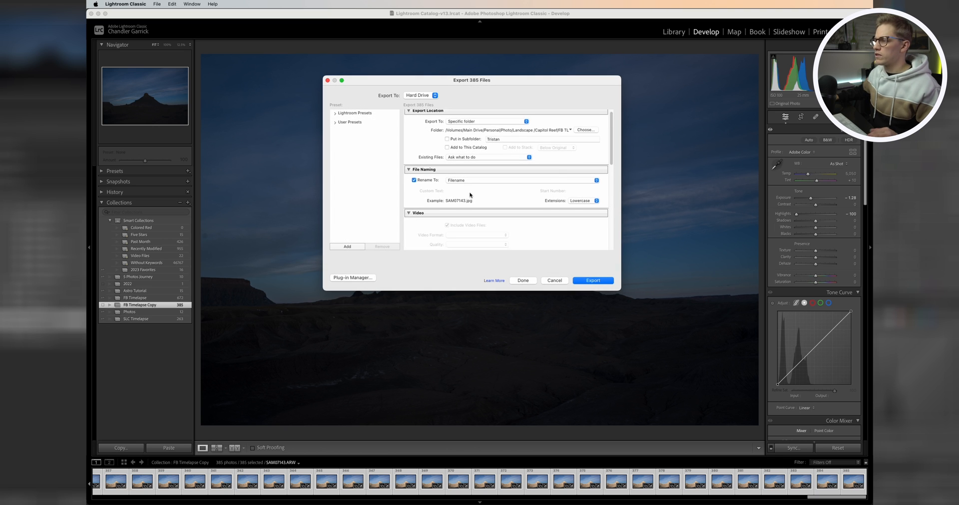
pyautogui.moveTo(474, 185)
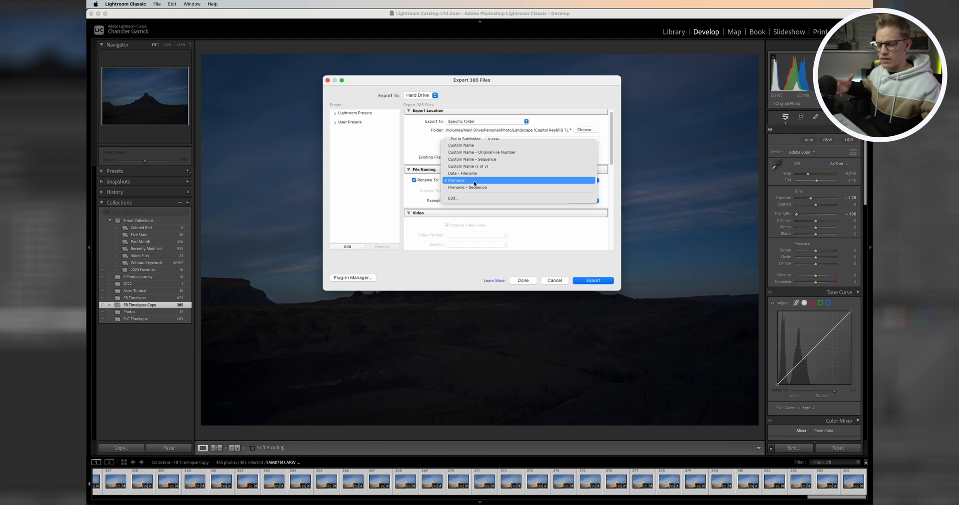
pyautogui.moveTo(518, 180)
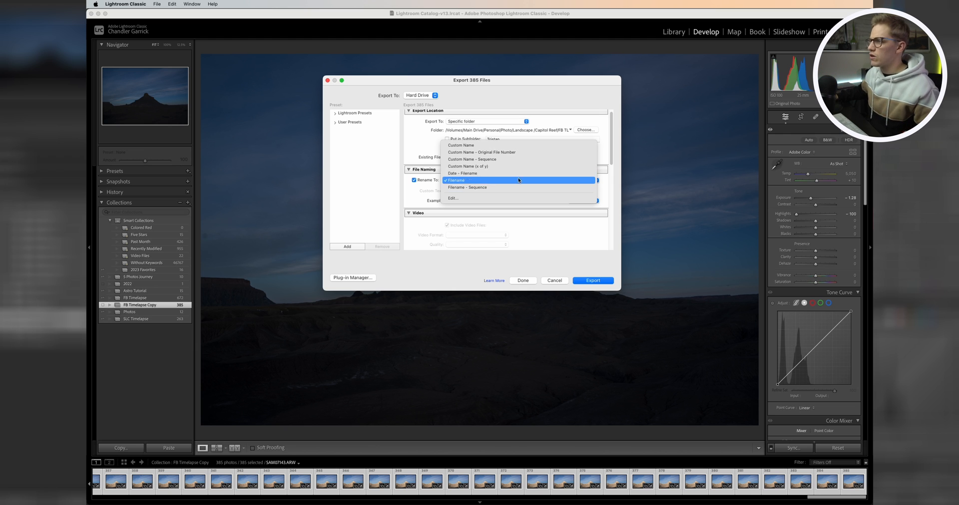
pyautogui.moveTo(471, 160)
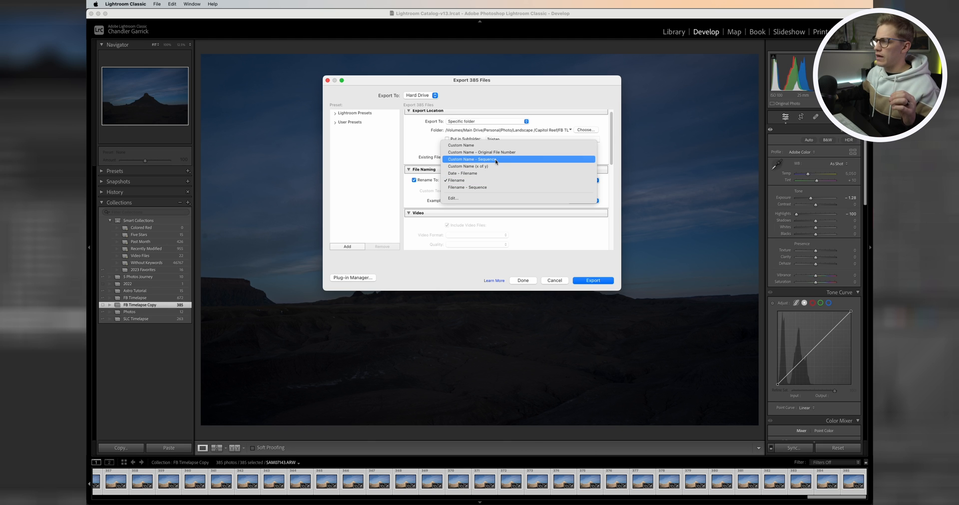
# Rename exports with Custom Name - Sequence, custom text FBTL, start number 1.
pyautogui.click(471, 159)
pyautogui.write('F')
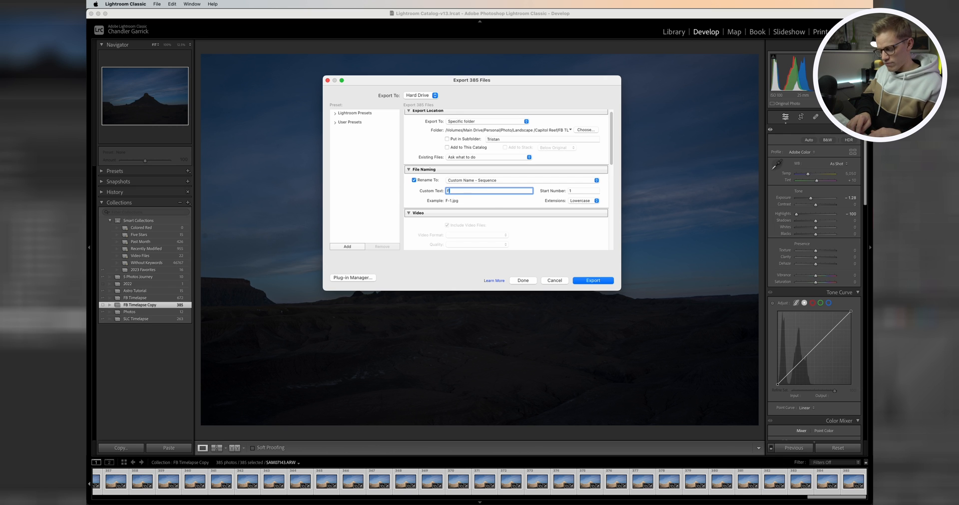
pyautogui.write('BTL')
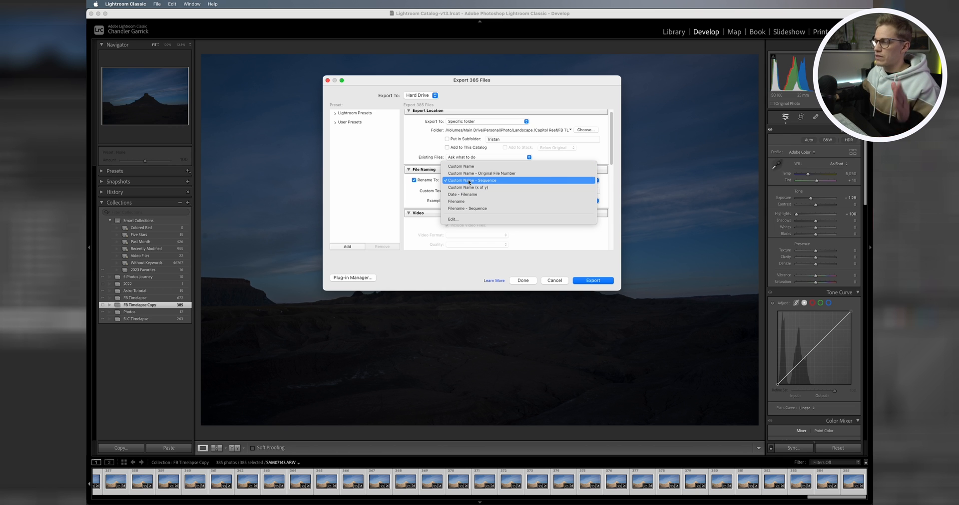
pyautogui.click(471, 180)
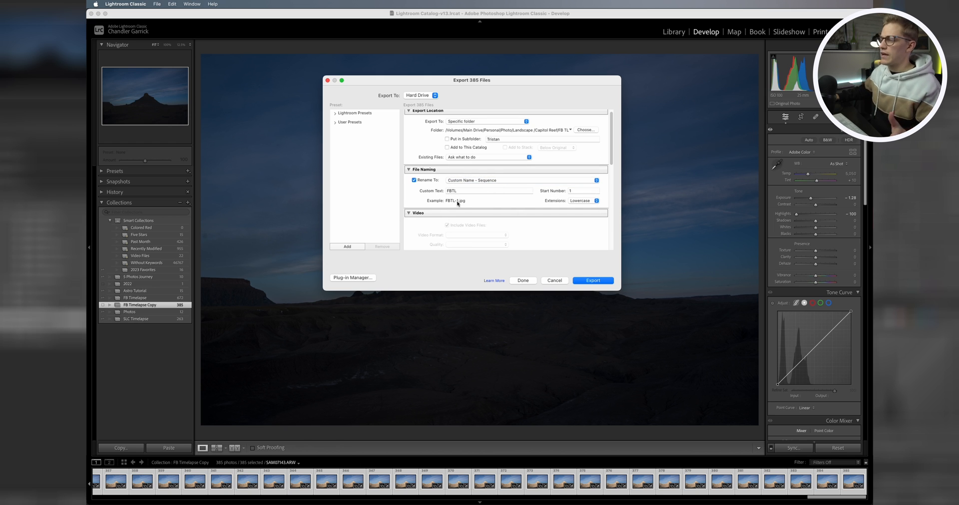
pyautogui.moveTo(457, 203)
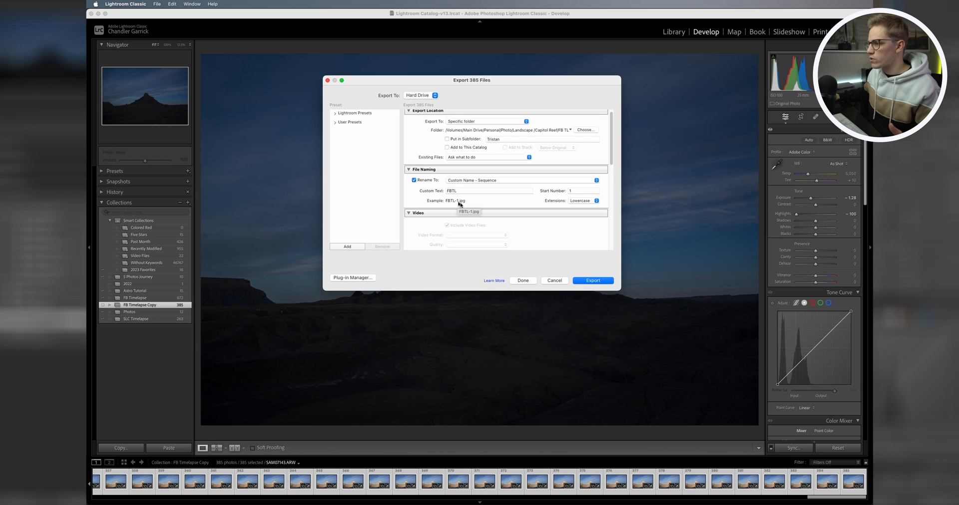
pyautogui.click(592, 281)
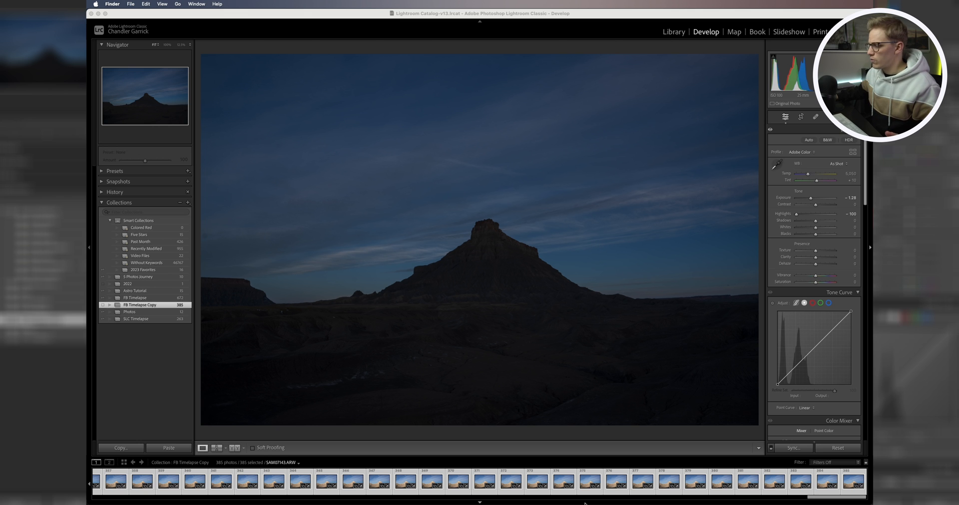
pyautogui.moveTo(418, 493)
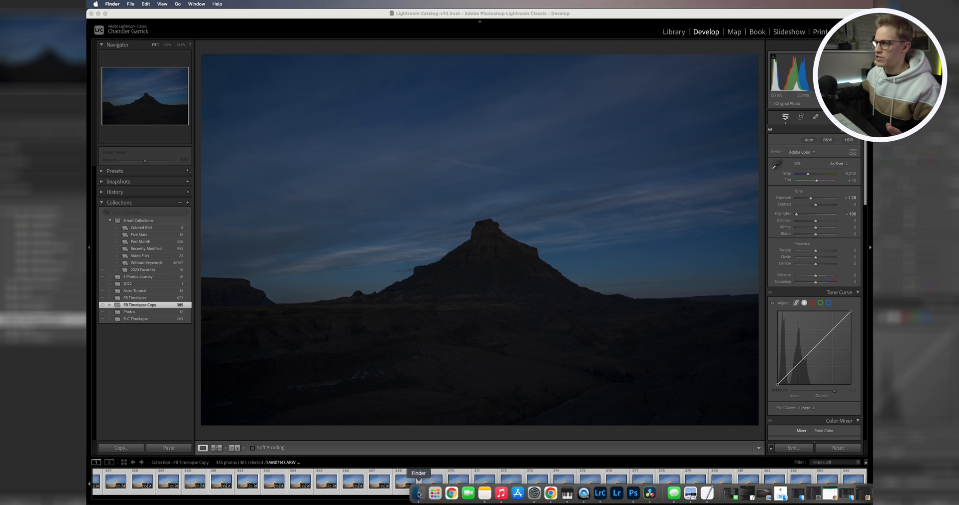
# Browse the exported FBTL frames in the FB TL Finder folder, then switch to Photoshop.
pyautogui.click(418, 493)
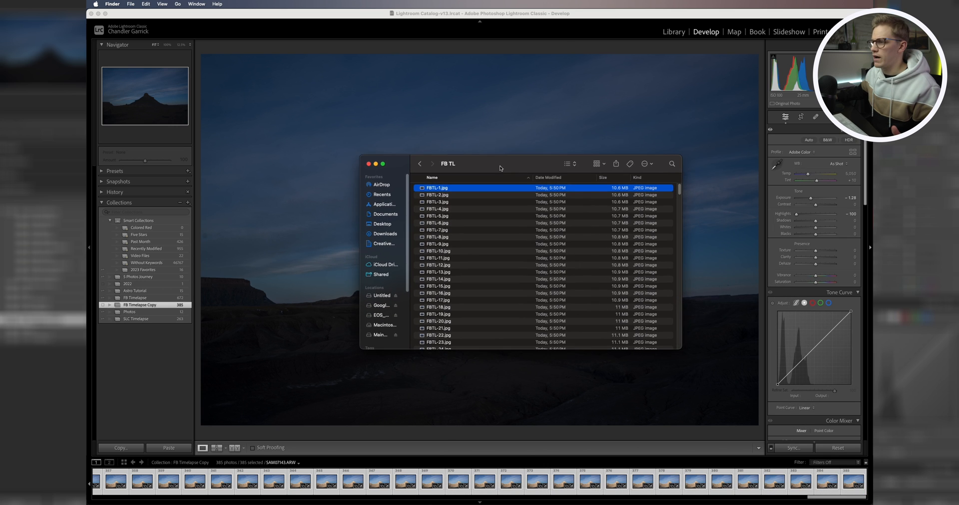
pyautogui.moveTo(486, 301)
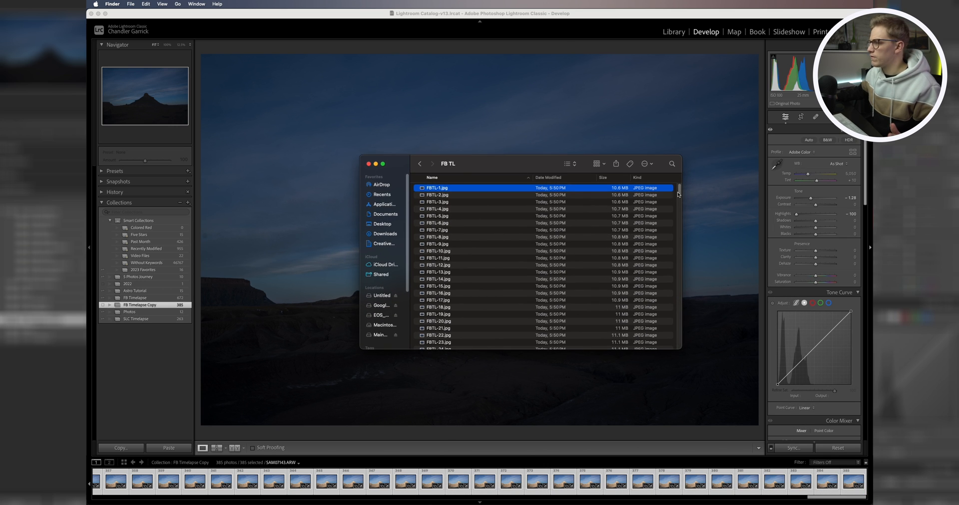
pyautogui.moveTo(575, 254)
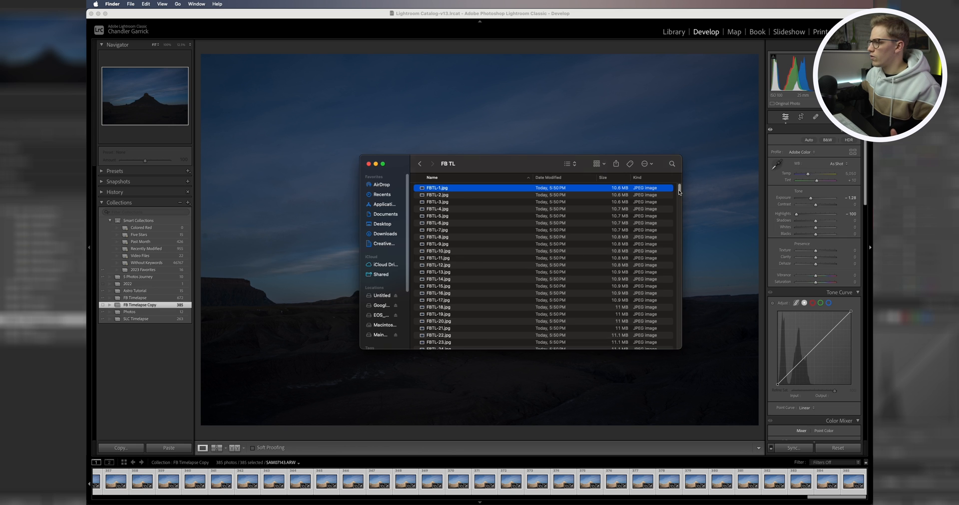
pyautogui.scroll(-3)
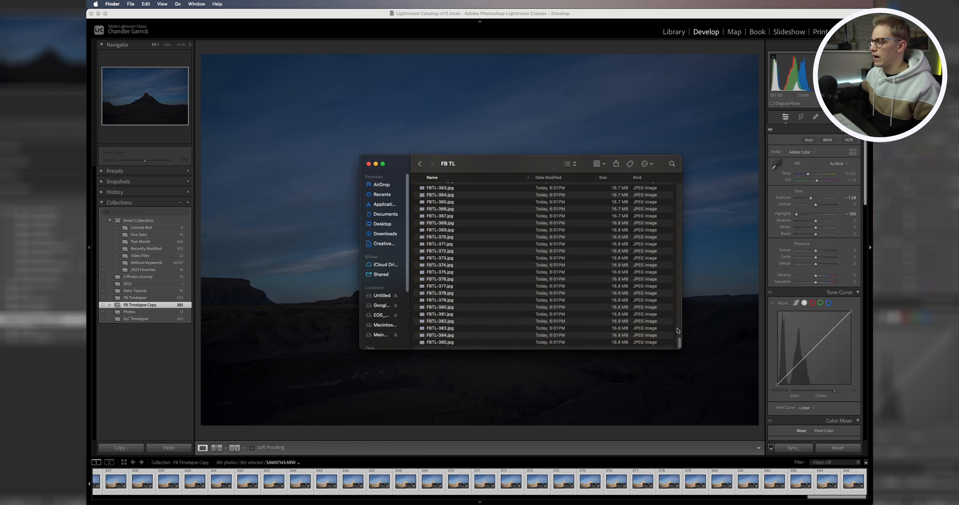
pyautogui.scroll(3)
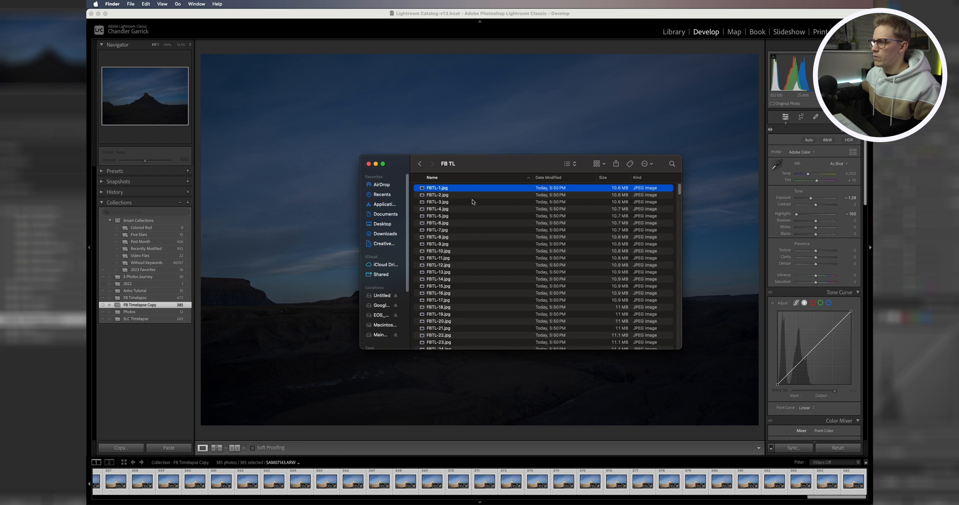
pyautogui.moveTo(463, 201)
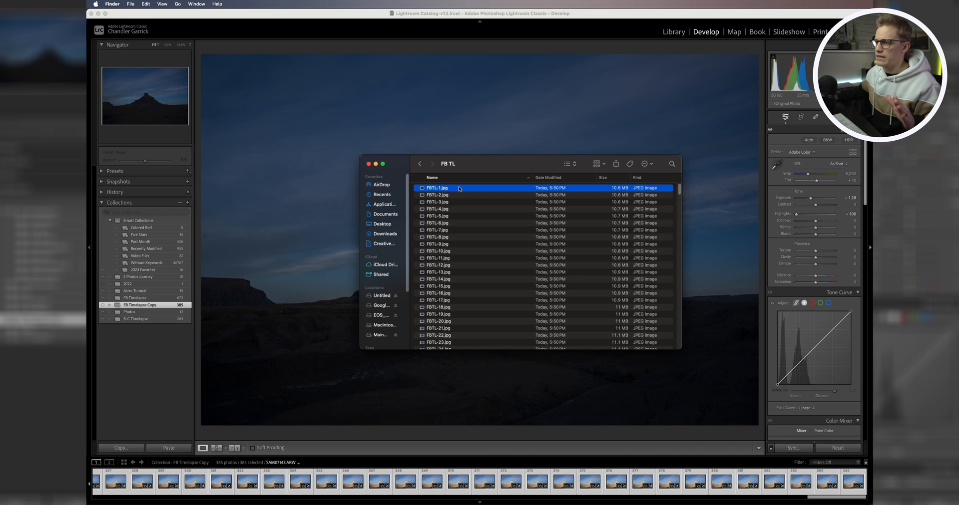
pyautogui.moveTo(464, 212)
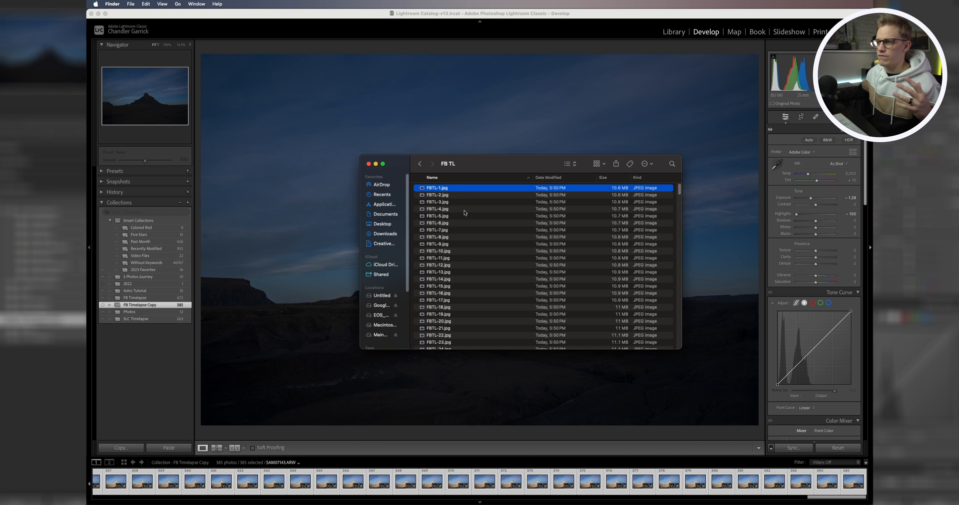
pyautogui.moveTo(481, 163)
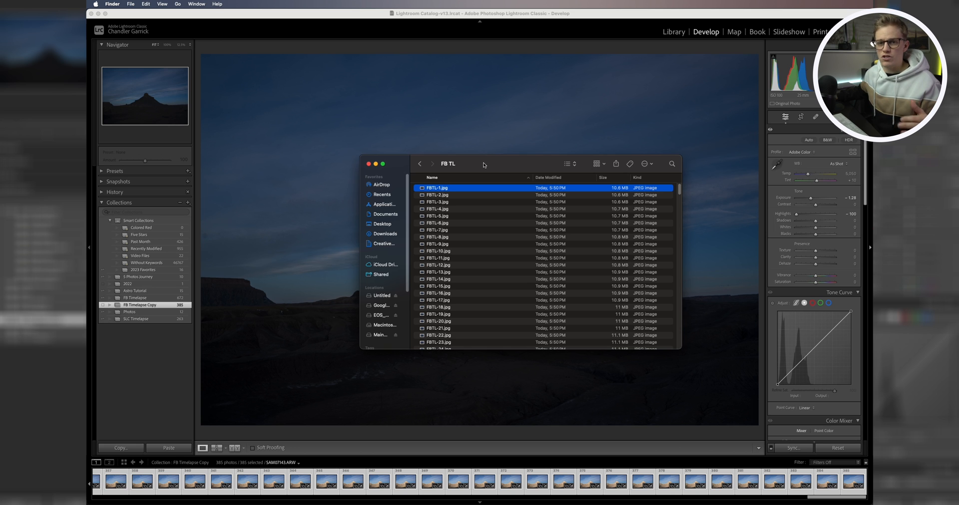
pyautogui.moveTo(484, 164); pyautogui.dragTo(499, 187)
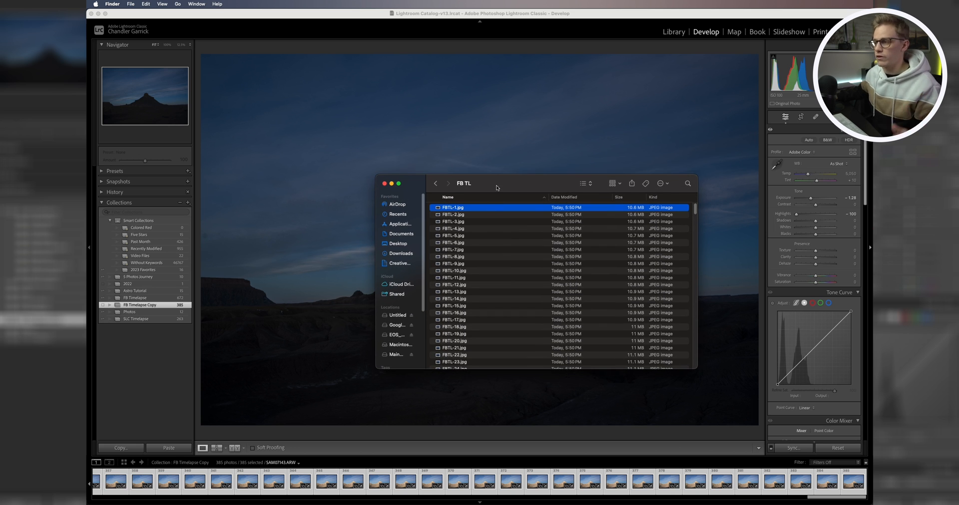
pyautogui.moveTo(502, 304)
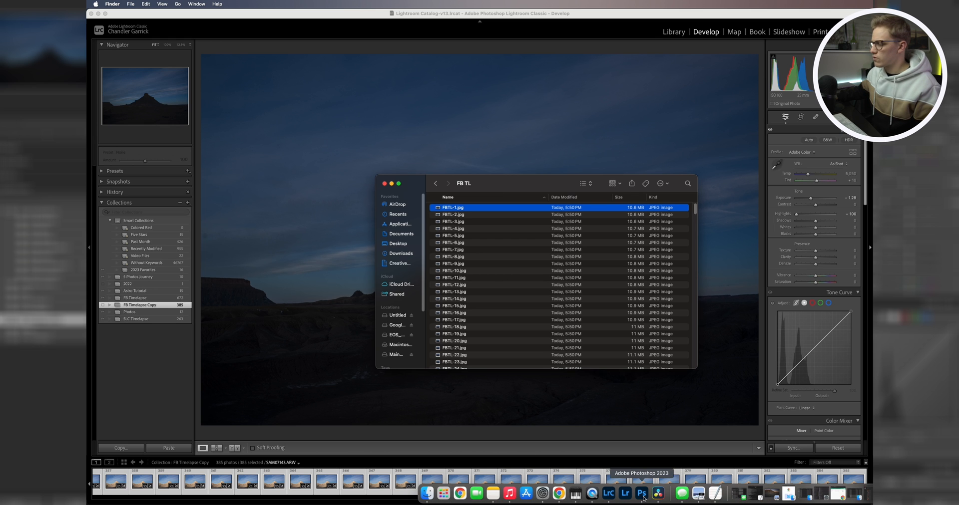
pyautogui.click(642, 493)
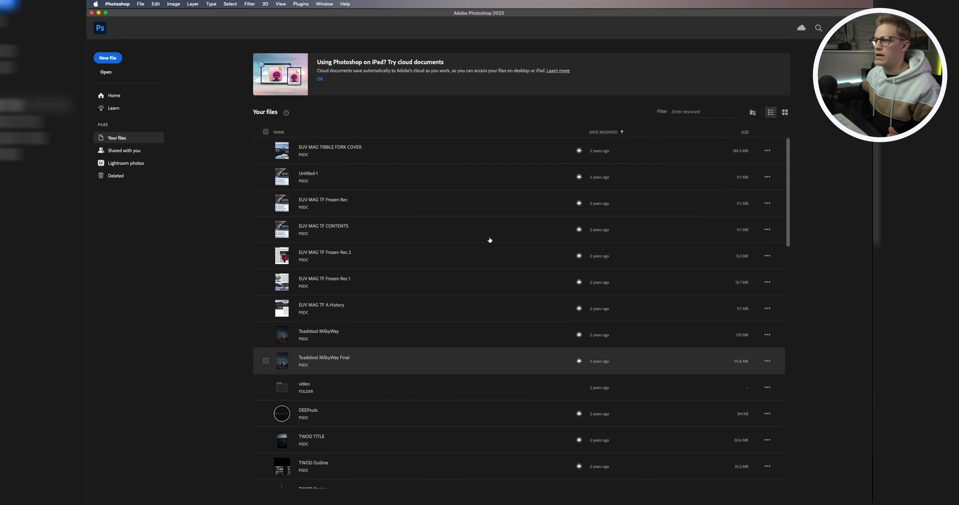
# Use File > Open to browse the Capitol Reef folder.
pyautogui.click(141, 3)
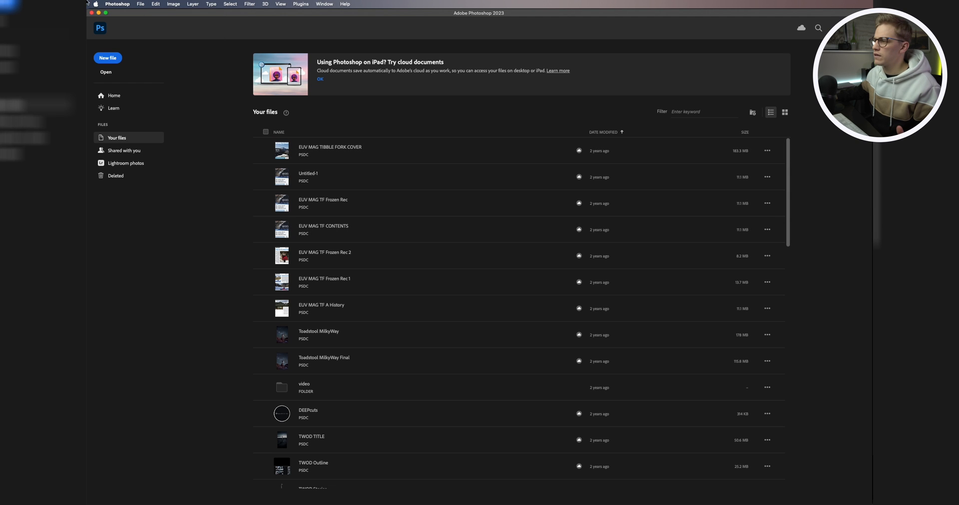
pyautogui.click(105, 71)
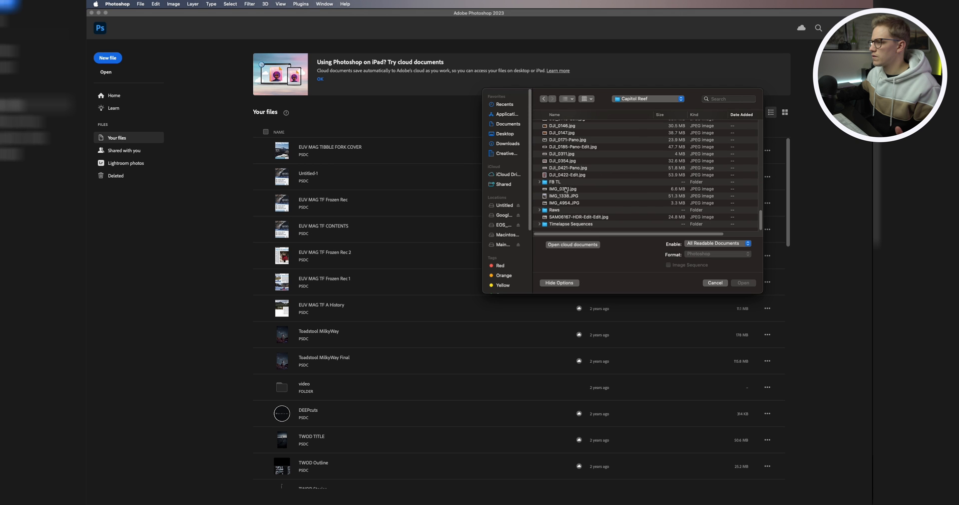
# Open FBTL-1.jpg from FB TL with the Image Sequence option enabled.
pyautogui.doubleClick(553, 181)
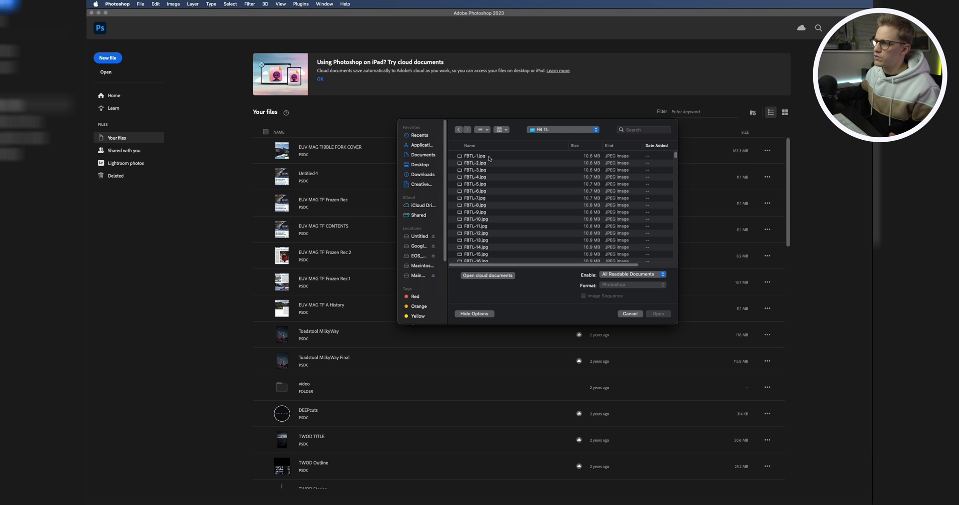
pyautogui.click(476, 155)
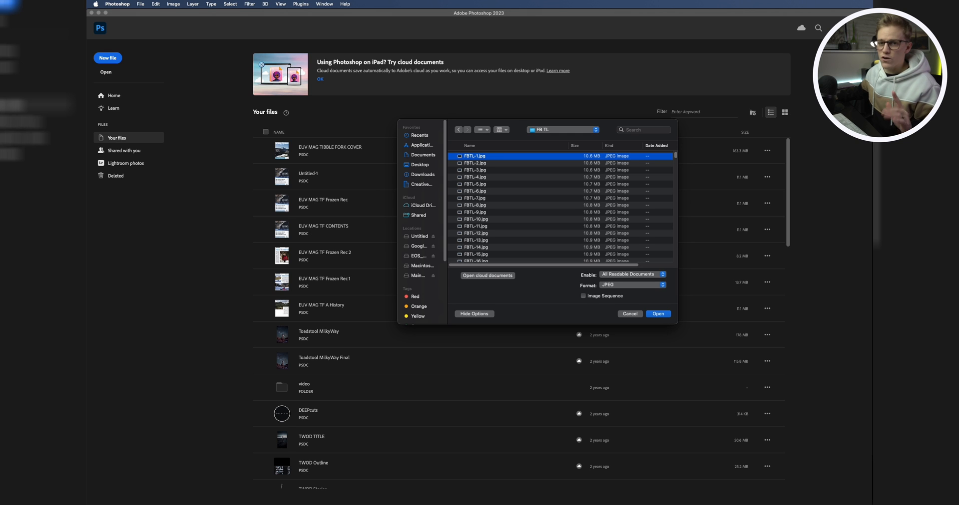
pyautogui.moveTo(567, 264)
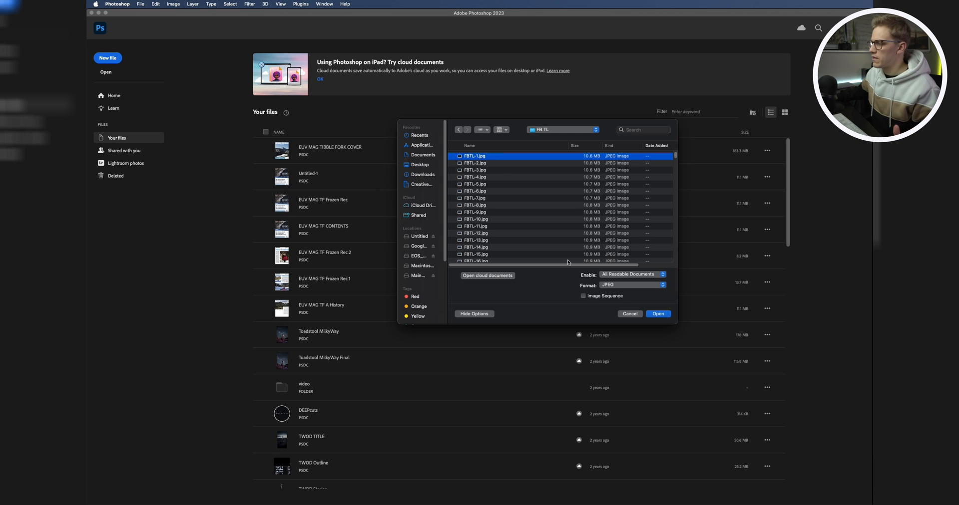
pyautogui.click(584, 295)
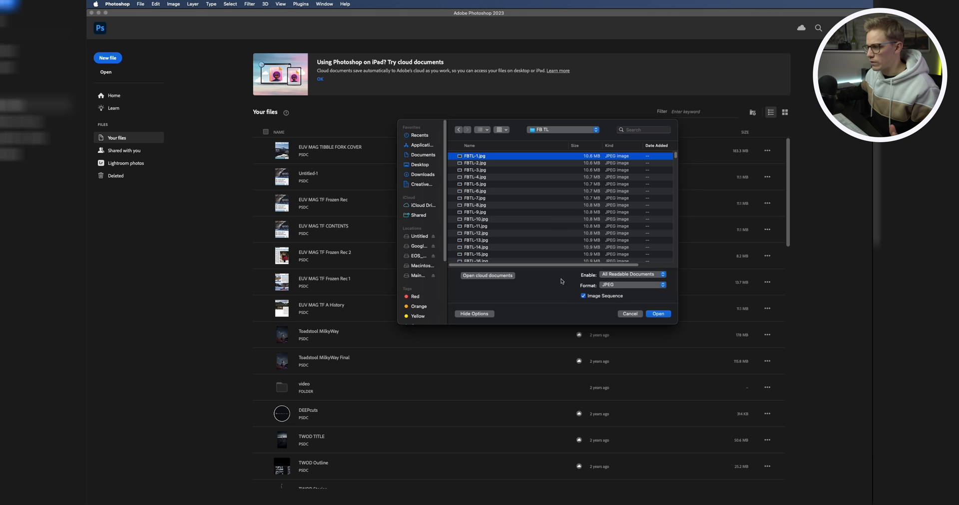
pyautogui.moveTo(505, 292)
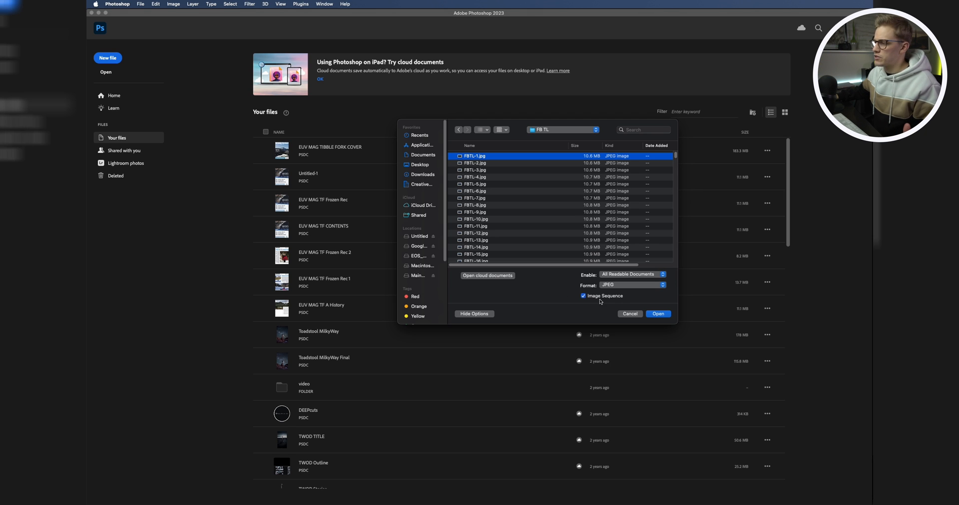
pyautogui.moveTo(537, 182)
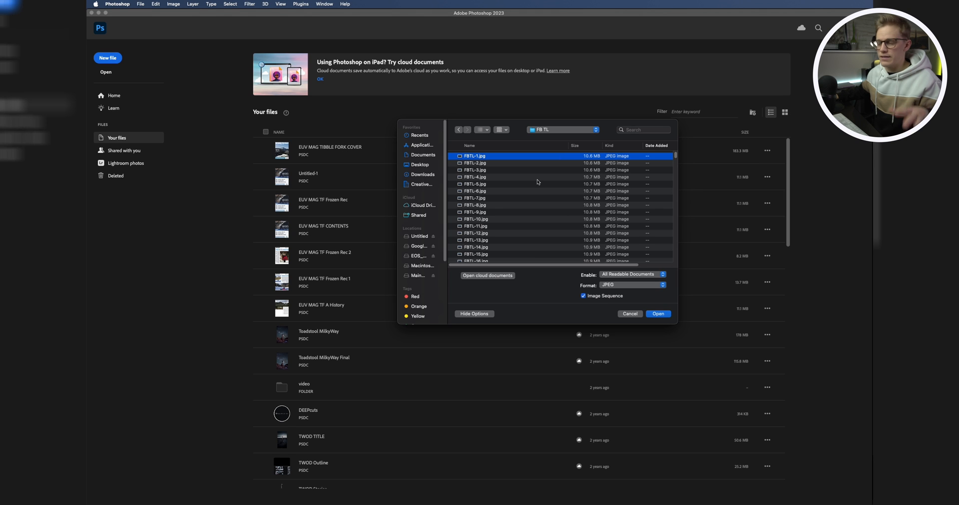
pyautogui.moveTo(540, 202)
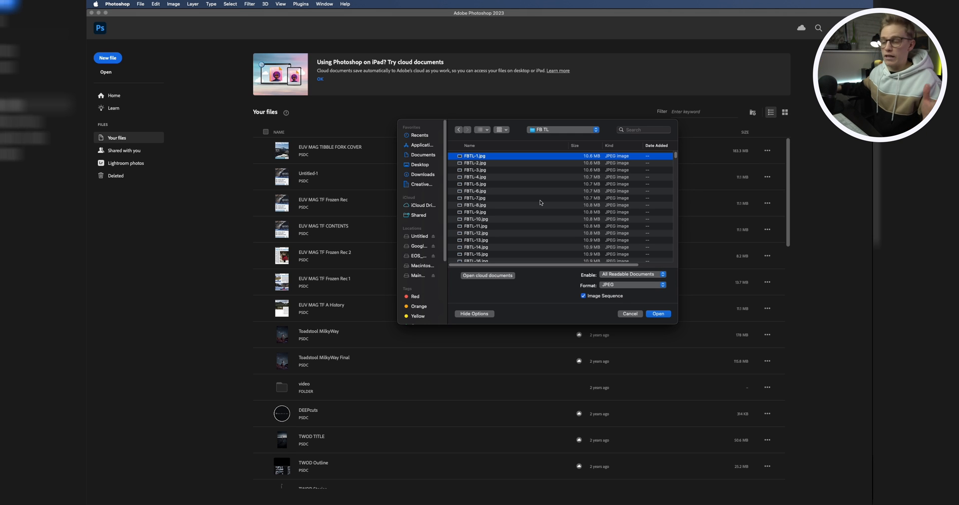
pyautogui.moveTo(597, 301)
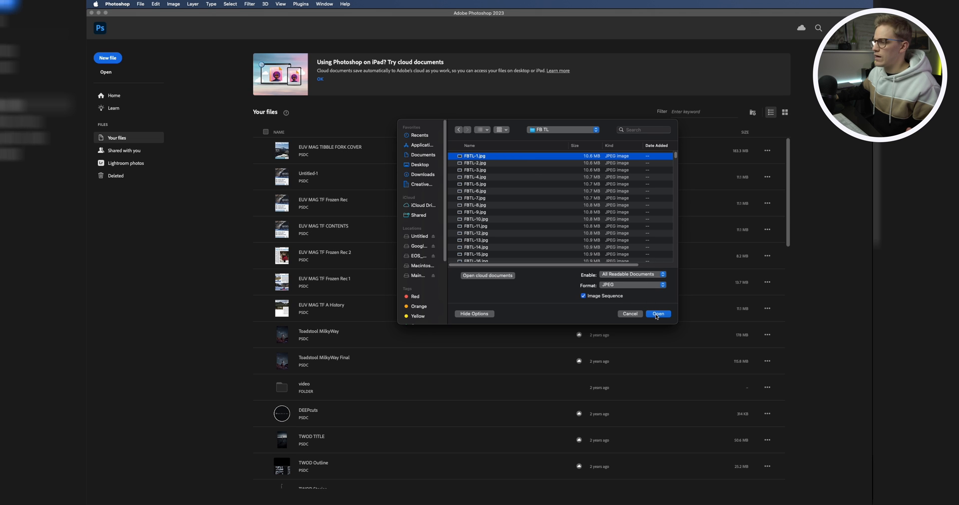
pyautogui.click(657, 314)
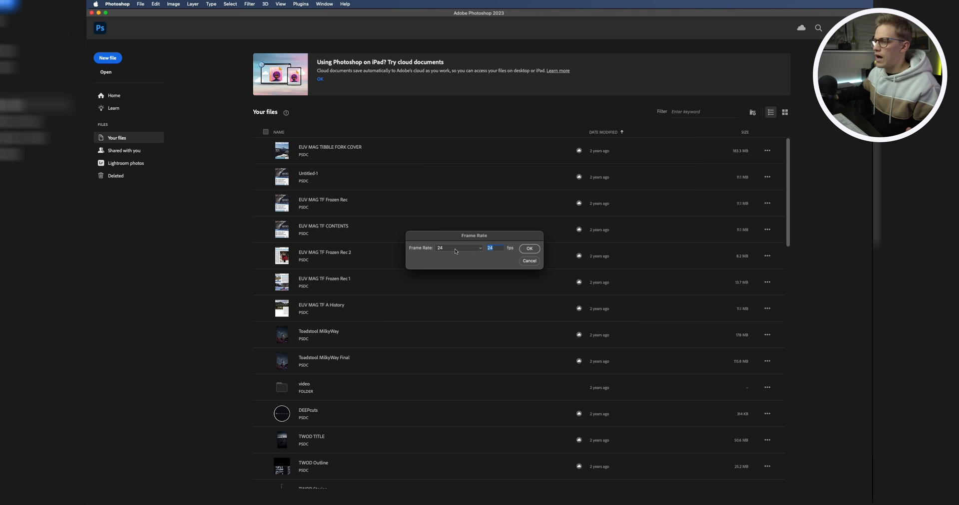
# Choose 30 fps in the Frame Rate dialog and load the sequence.
pyautogui.click(458, 247)
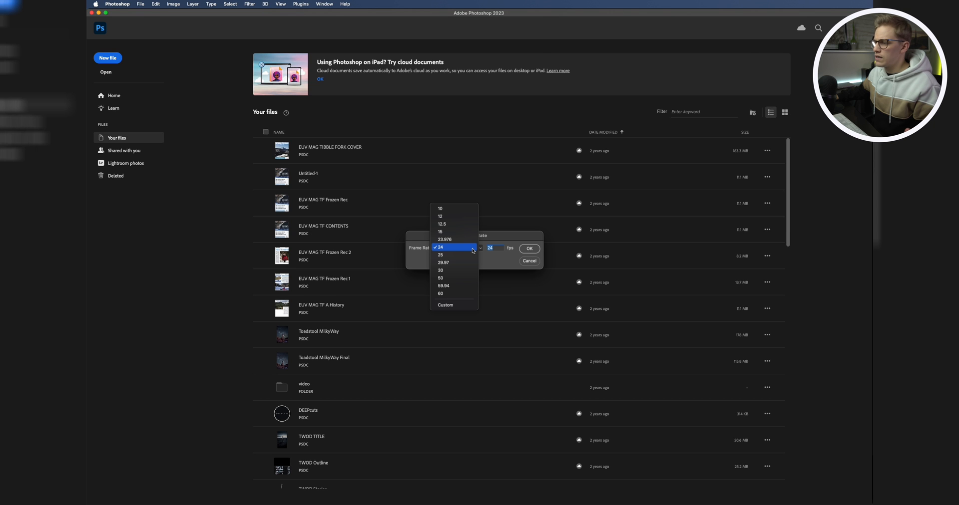
pyautogui.click(440, 271)
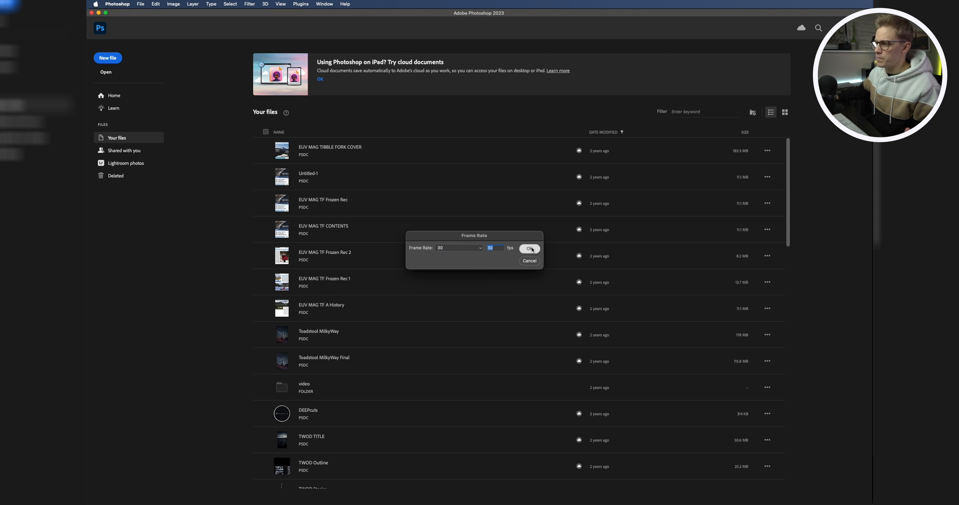
pyautogui.click(529, 249)
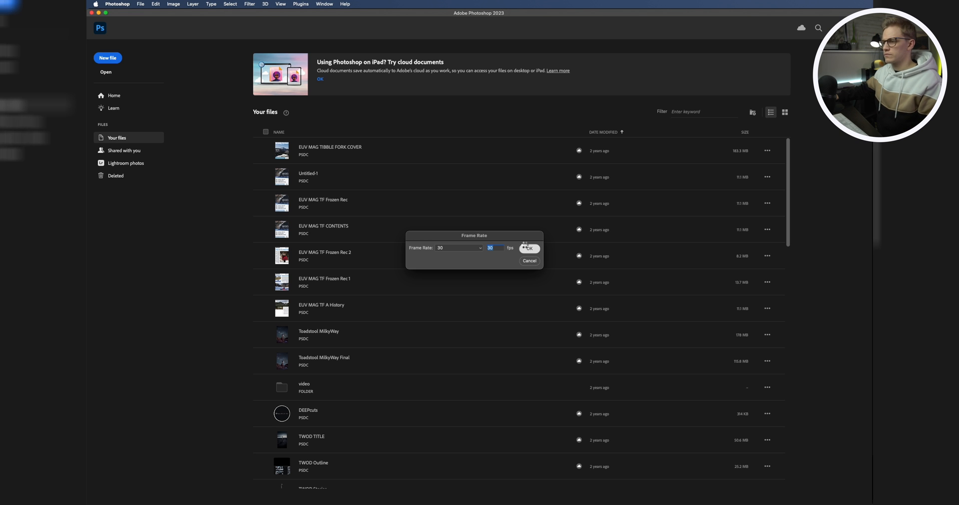
pyautogui.click(530, 249)
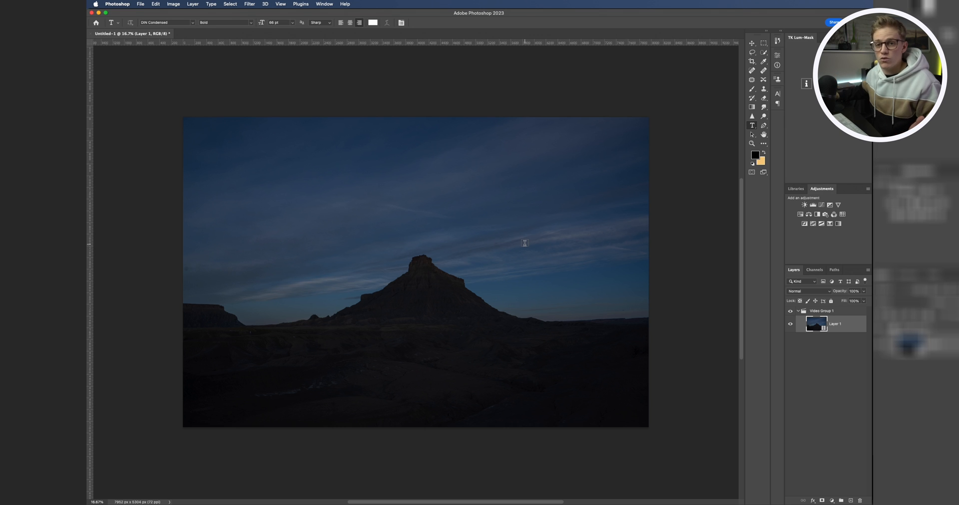
pyautogui.moveTo(667, 279)
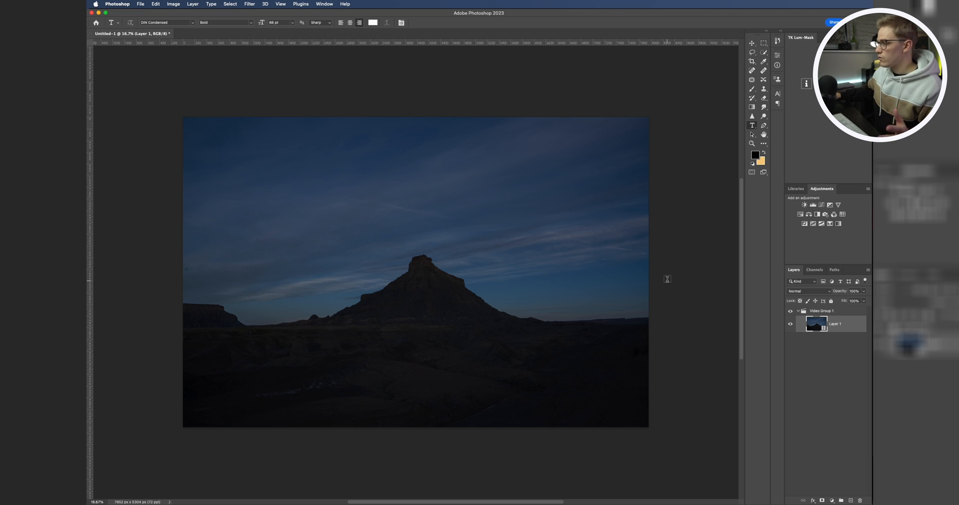
pyautogui.moveTo(686, 289)
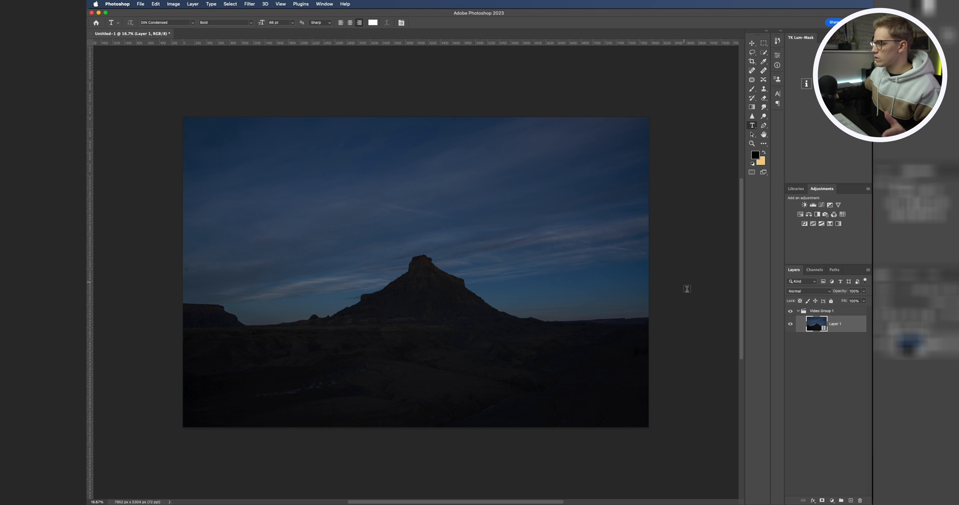
pyautogui.moveTo(392, 233)
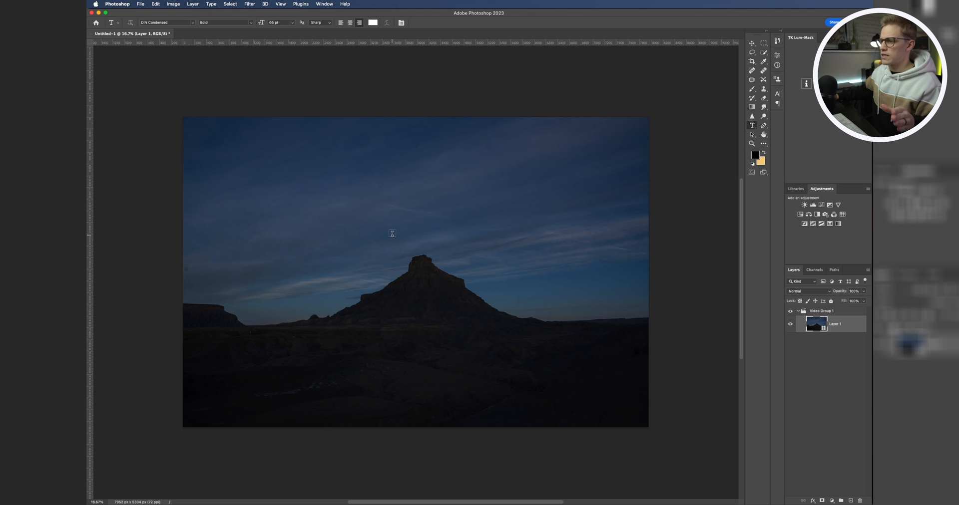
pyautogui.moveTo(366, 102)
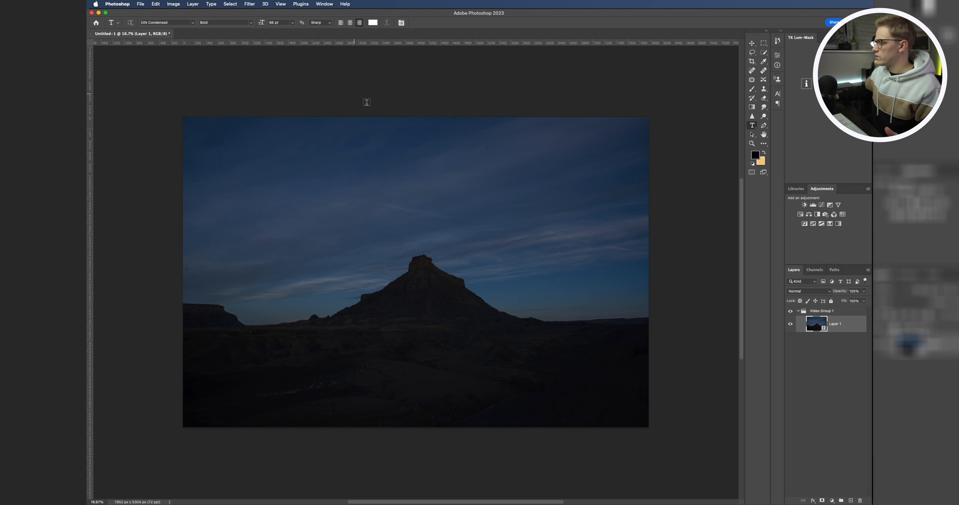
pyautogui.moveTo(544, 275)
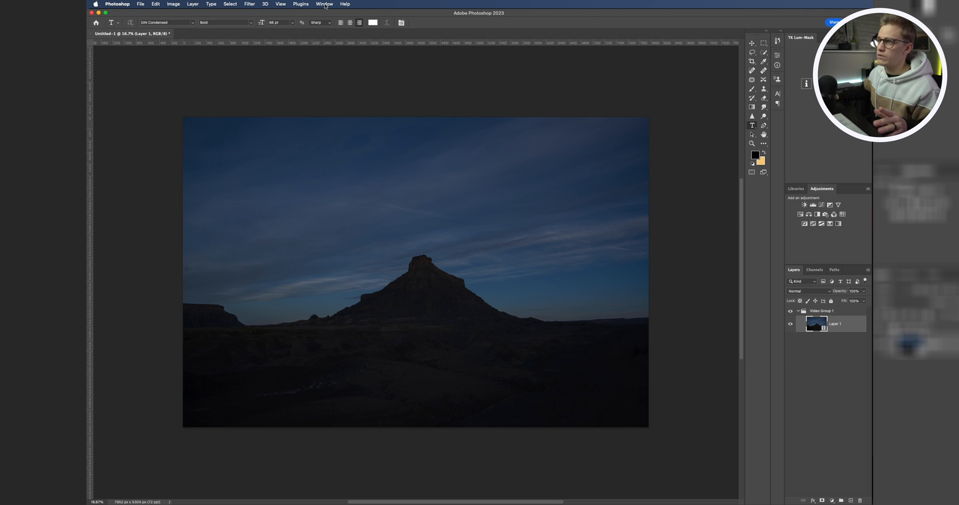
pyautogui.click(324, 4)
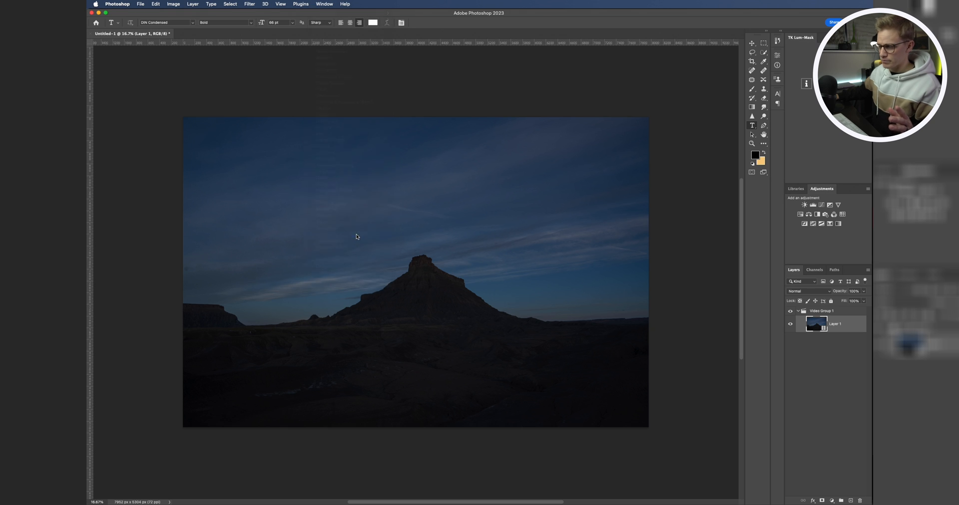
# Show the Timeline panel and play the FBTL clip to preview brighter frames.
pyautogui.click(324, 4)
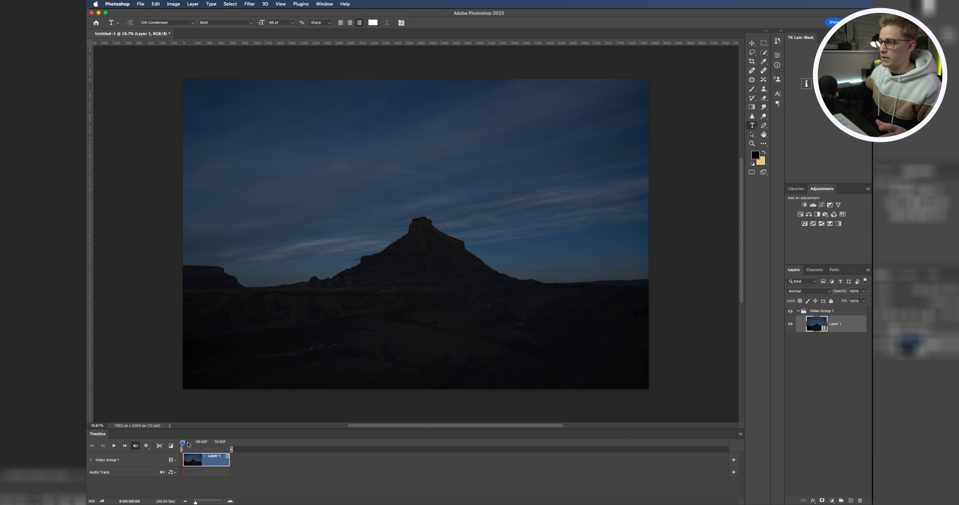
pyautogui.moveTo(390, 211)
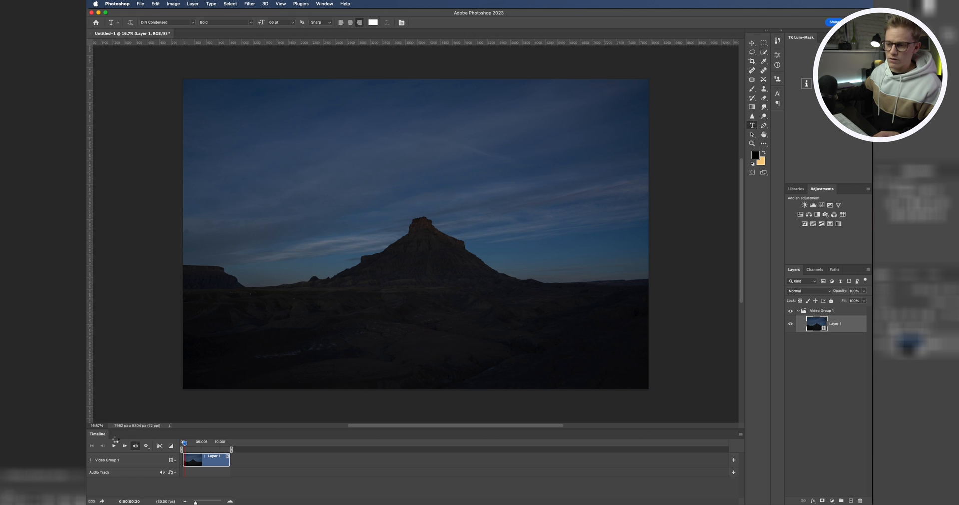
pyautogui.click(113, 445)
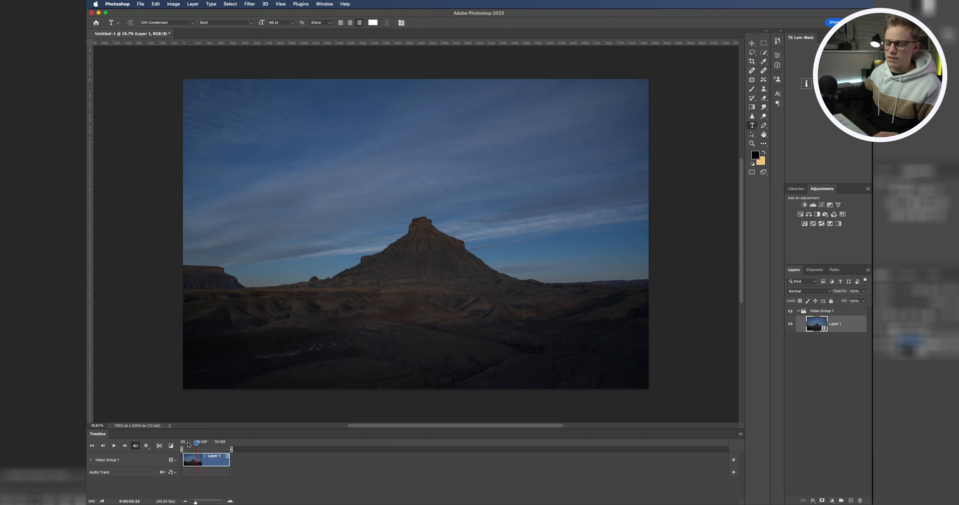
pyautogui.moveTo(186, 444)
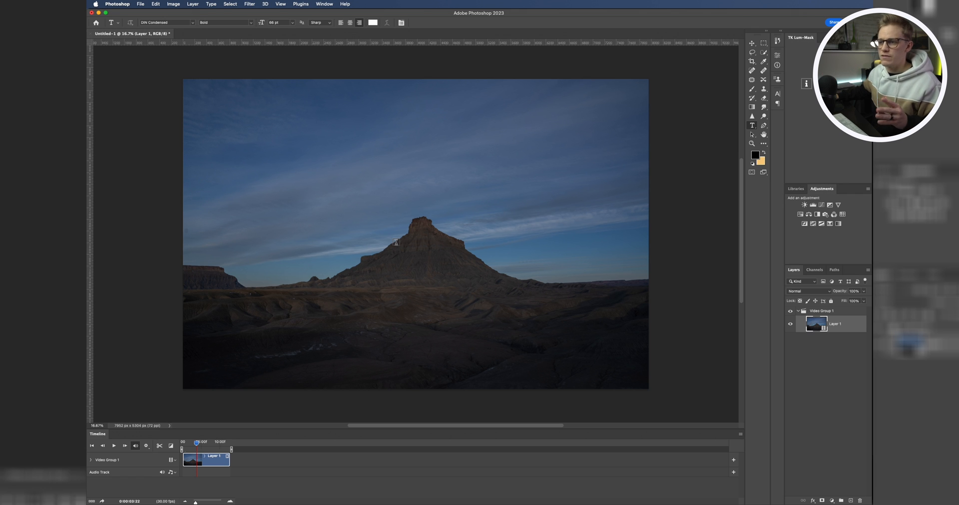
pyautogui.moveTo(270, 382)
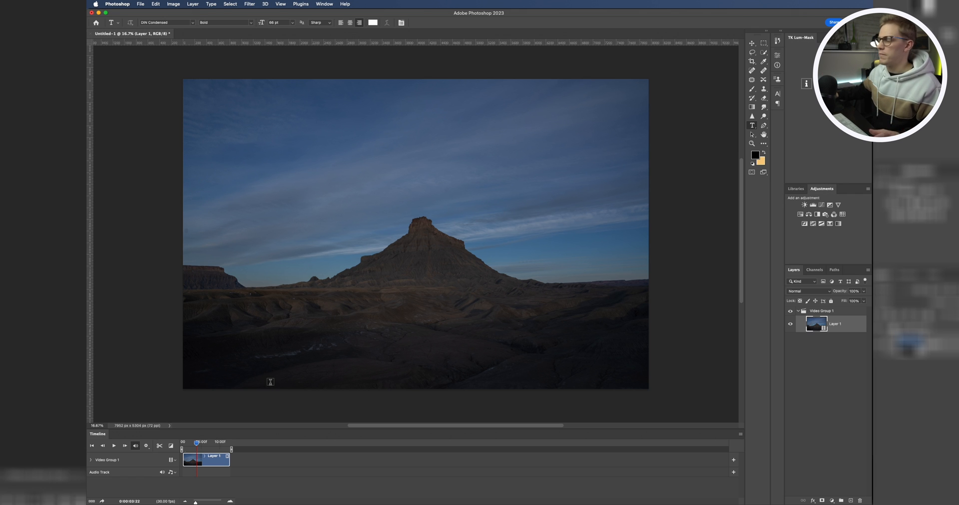
pyautogui.moveTo(370, 275)
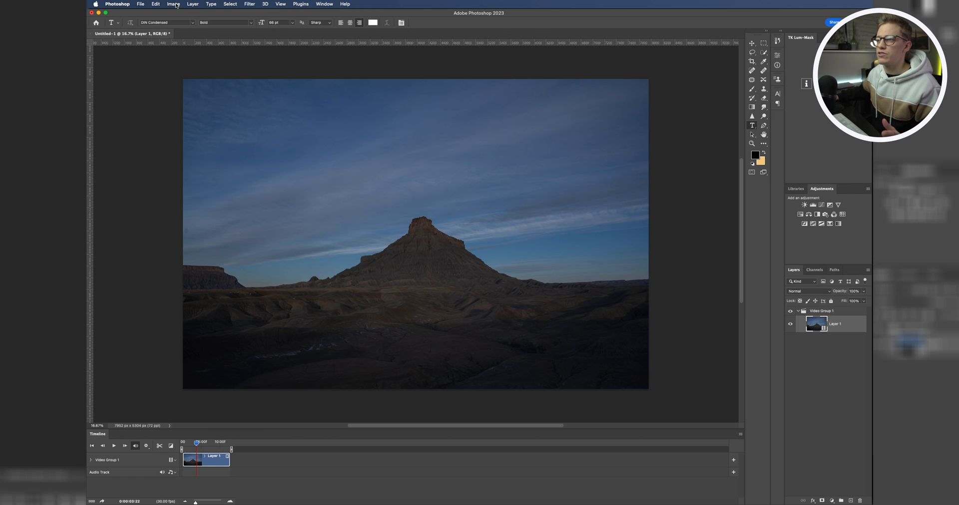
pyautogui.moveTo(197, 73)
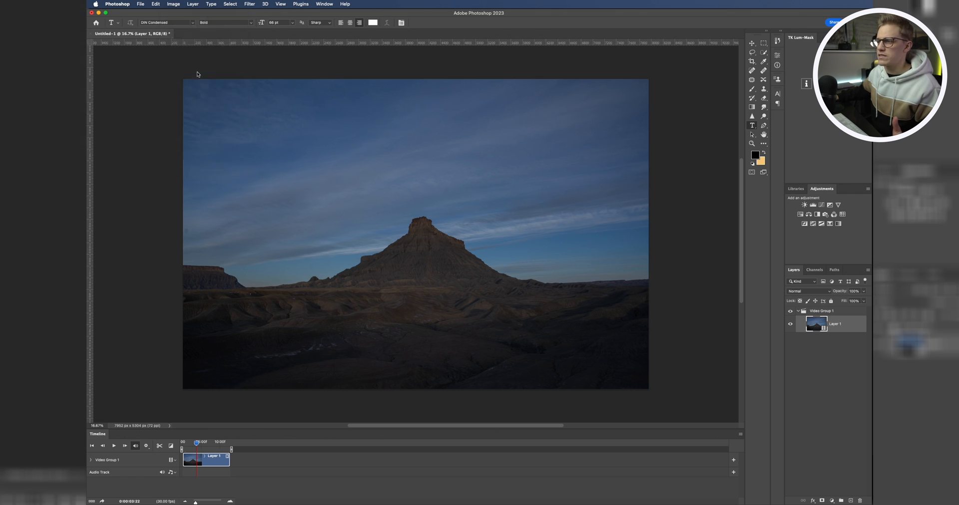
# Enter a 3840 × 2160 pixel canvas in the Canvas Size dialog and confirm.
pyautogui.click(172, 5)
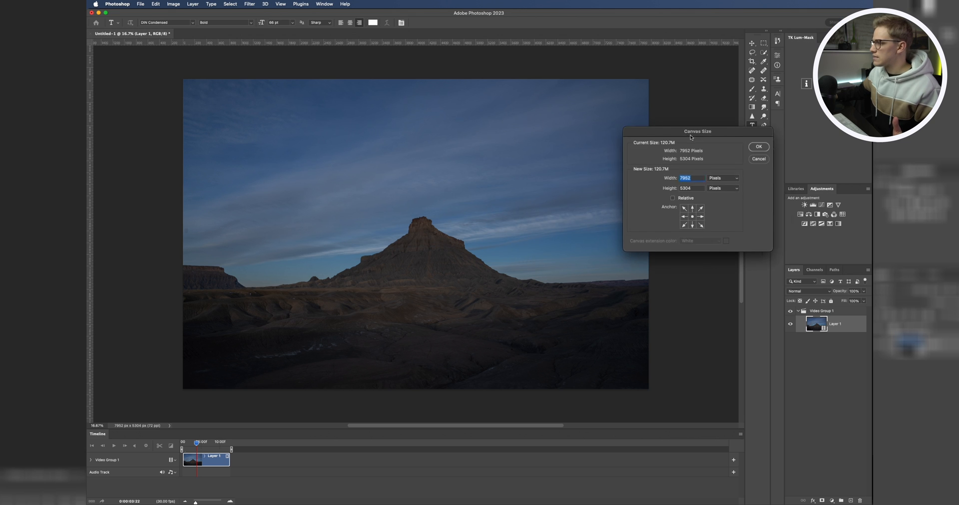
pyautogui.moveTo(697, 131); pyautogui.dragTo(724, 150)
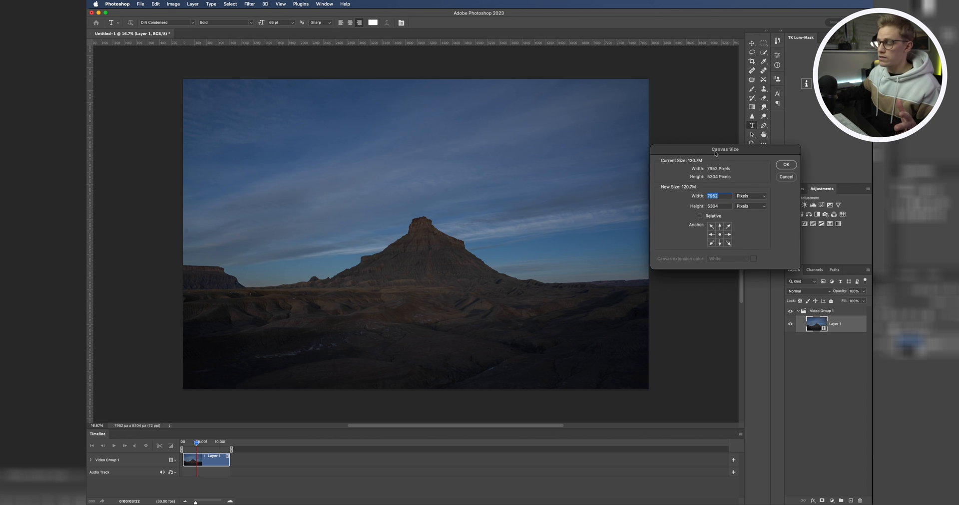
pyautogui.moveTo(728, 187)
pyautogui.write('2160')
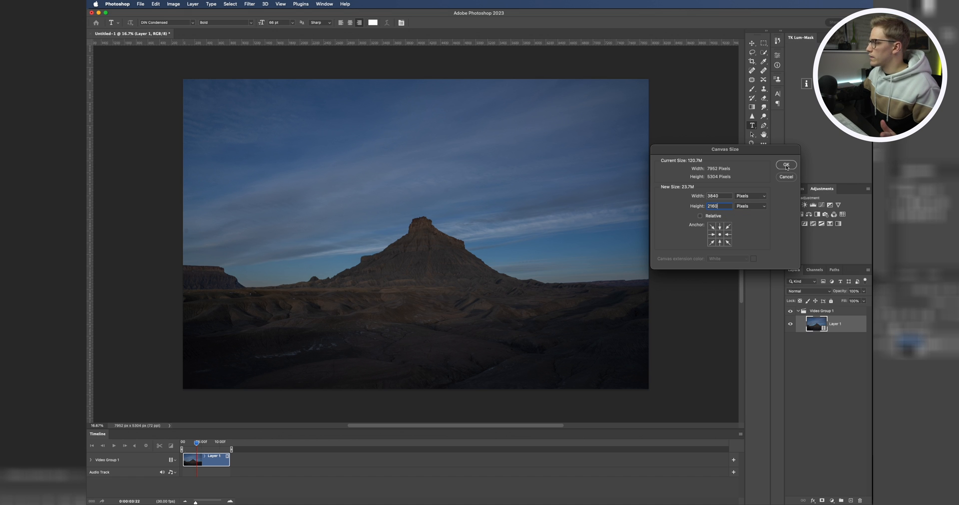
pyautogui.click(786, 165)
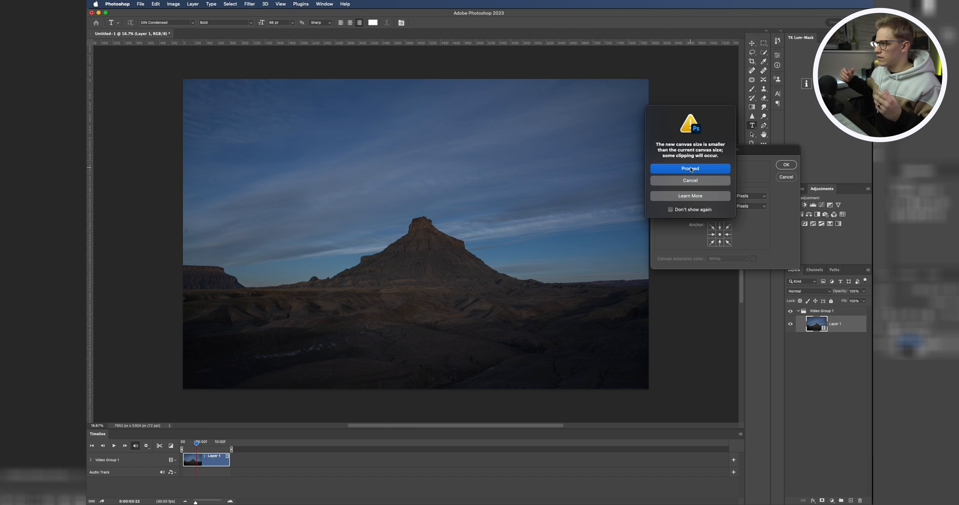
# Accept the clipping warning to crop to 3840 × 2160, then zoom out to view the canvas.
pyautogui.click(689, 168)
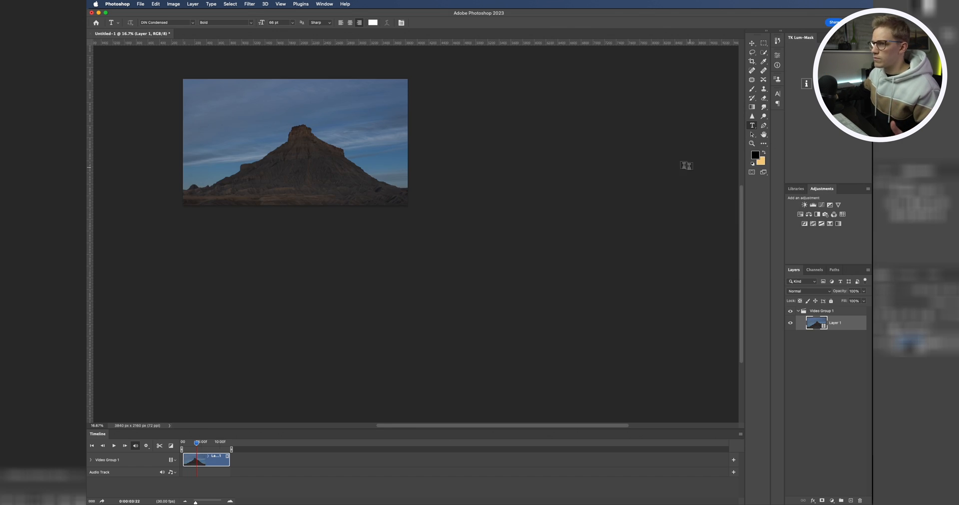
pyautogui.moveTo(294, 142); pyautogui.dragTo(484, 263)
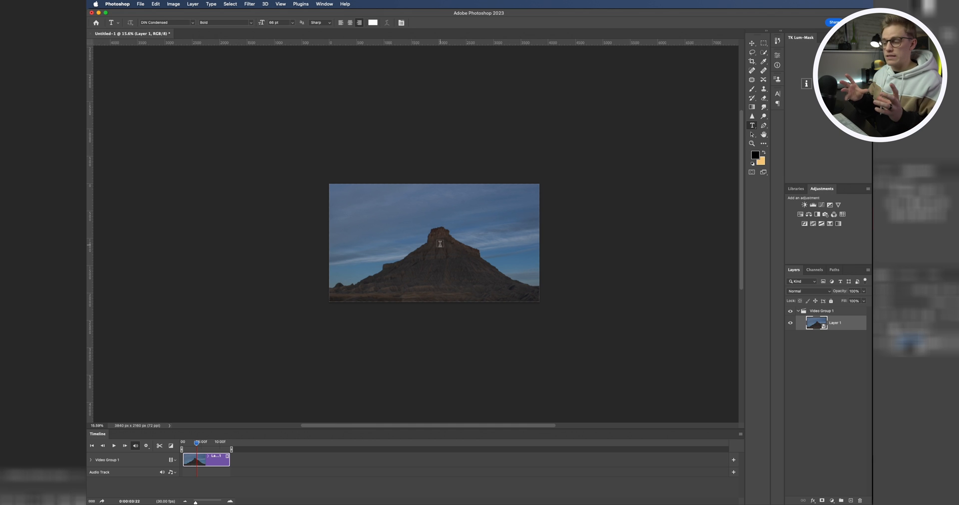
pyautogui.moveTo(438, 256)
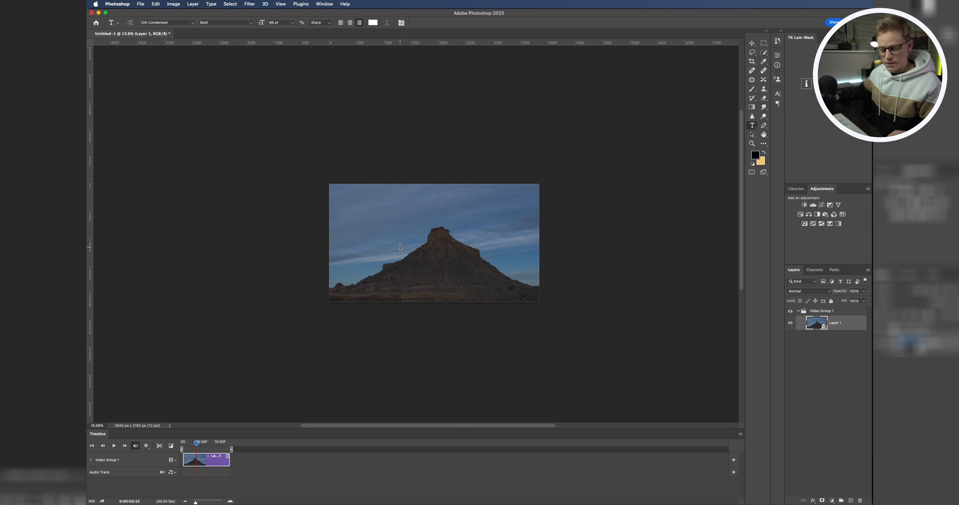
pyautogui.click(752, 144)
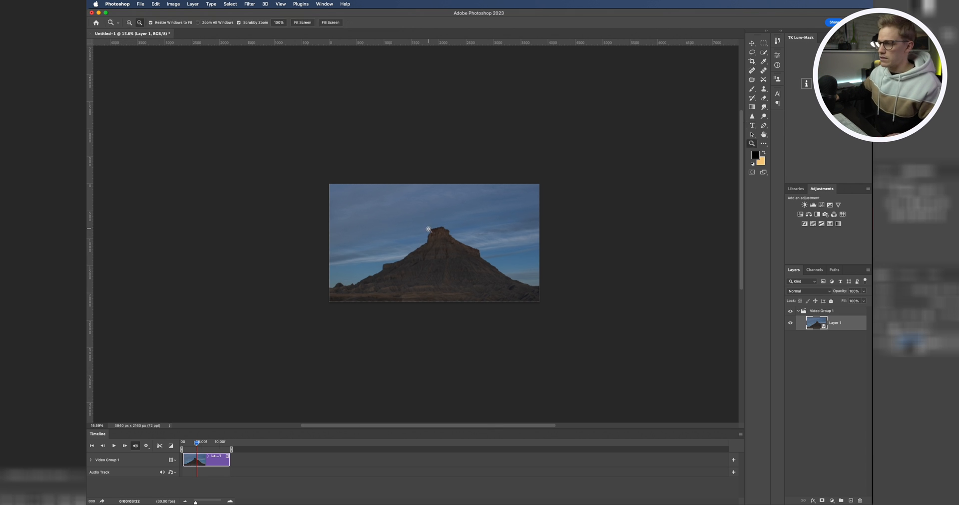
pyautogui.click(752, 126)
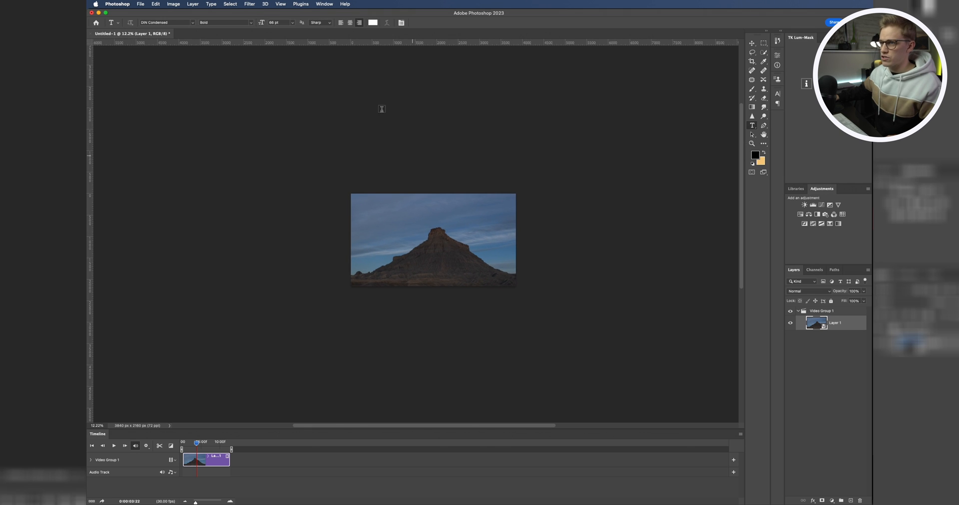
pyautogui.moveTo(416, 251)
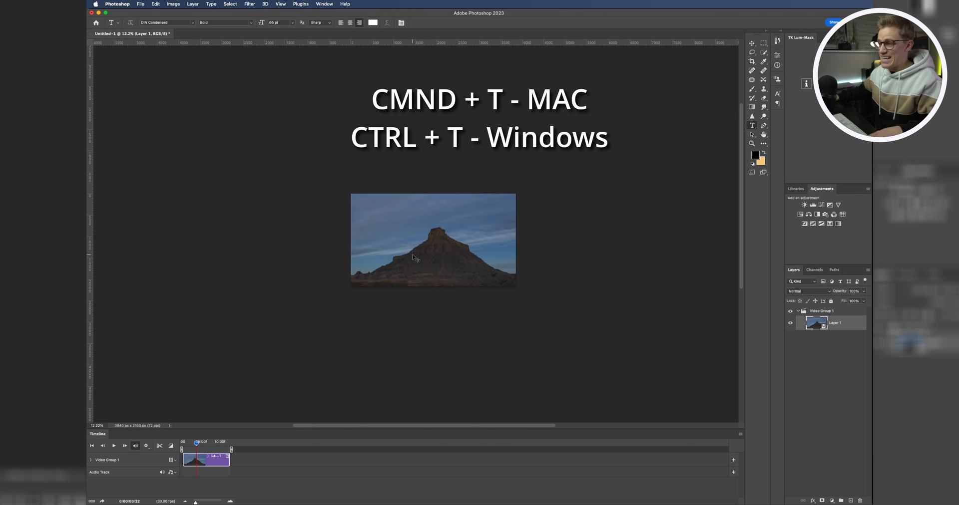
# Free-transform the butte time-lapse layer to fill the 3840x2160 canvas edge to edge.
pyautogui.press('cmd+t')
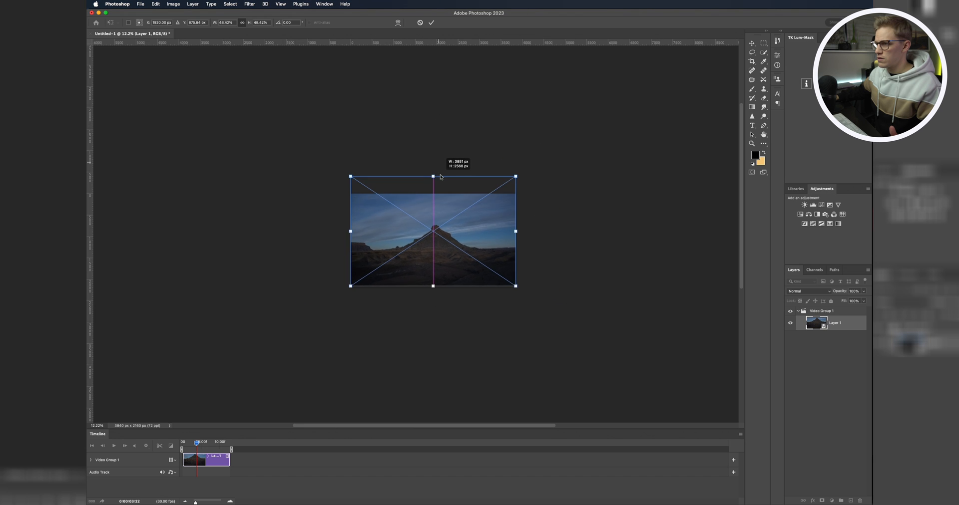
pyautogui.moveTo(433, 177); pyautogui.dragTo(433, 193)
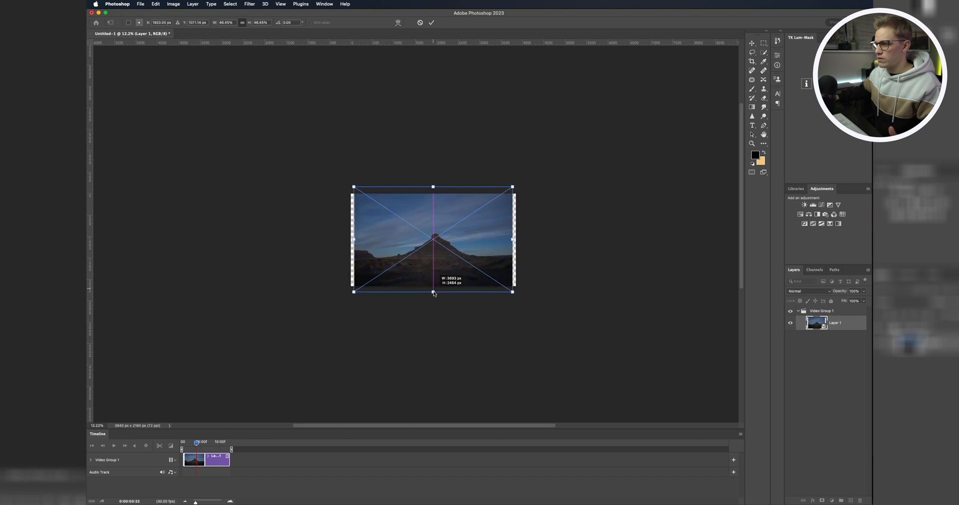
pyautogui.moveTo(433, 186); pyautogui.dragTo(433, 185)
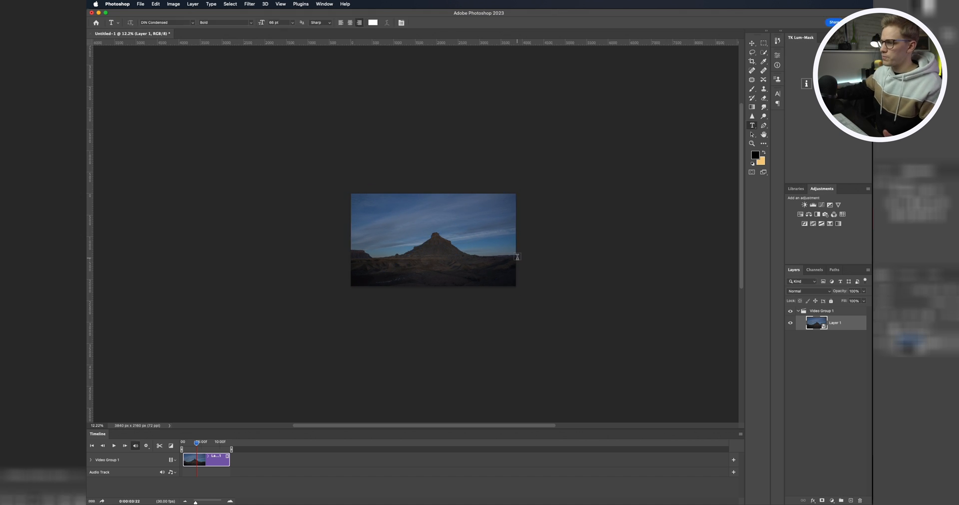
pyautogui.click(752, 143)
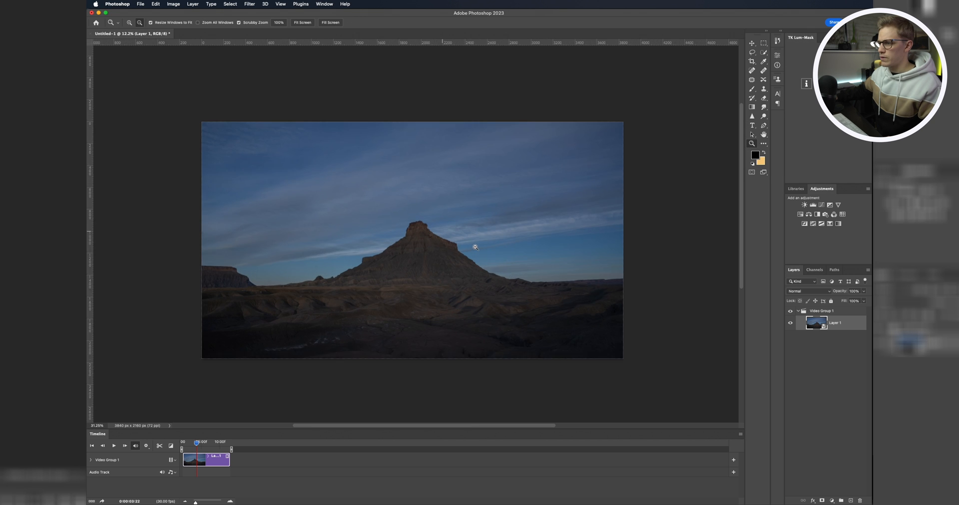
# Zoom in on the dusk butte canvas with the Zoom tool.
pyautogui.click(753, 125)
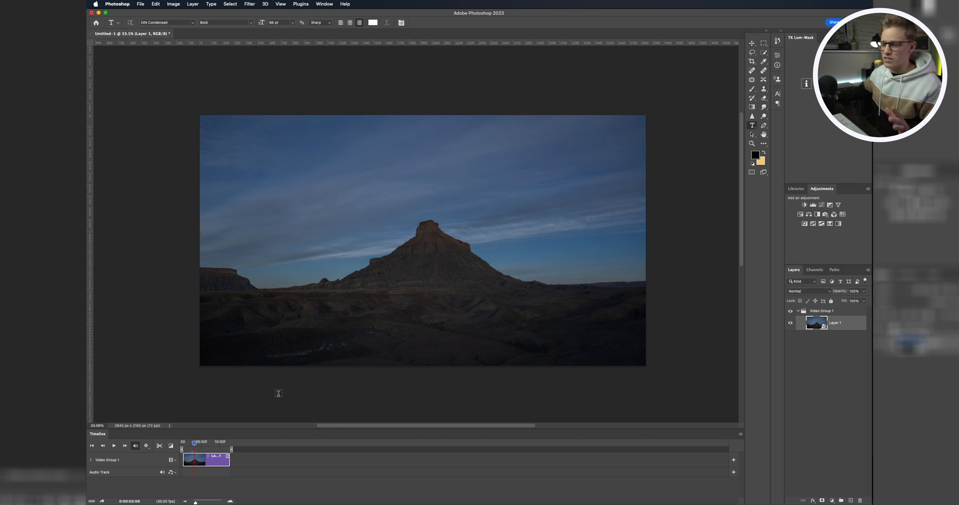
pyautogui.moveTo(180, 68)
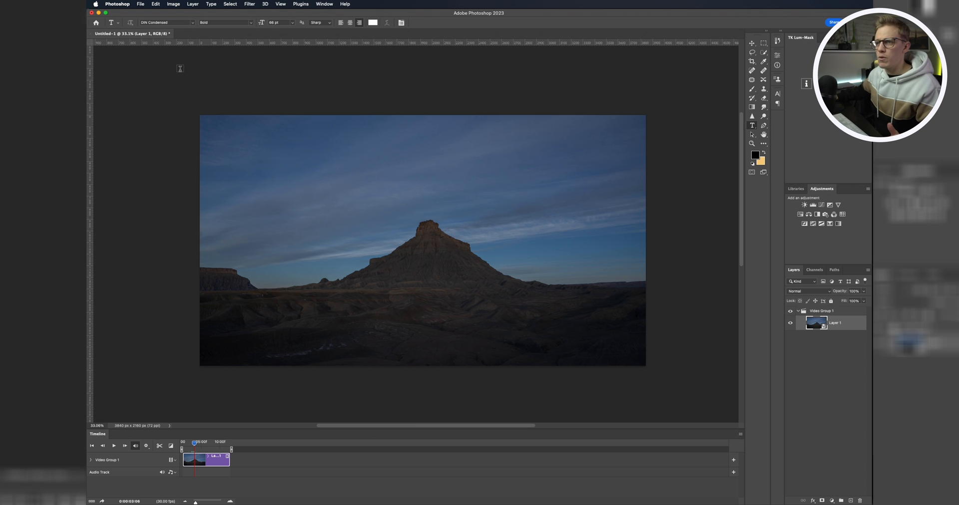
pyautogui.moveTo(593, 292)
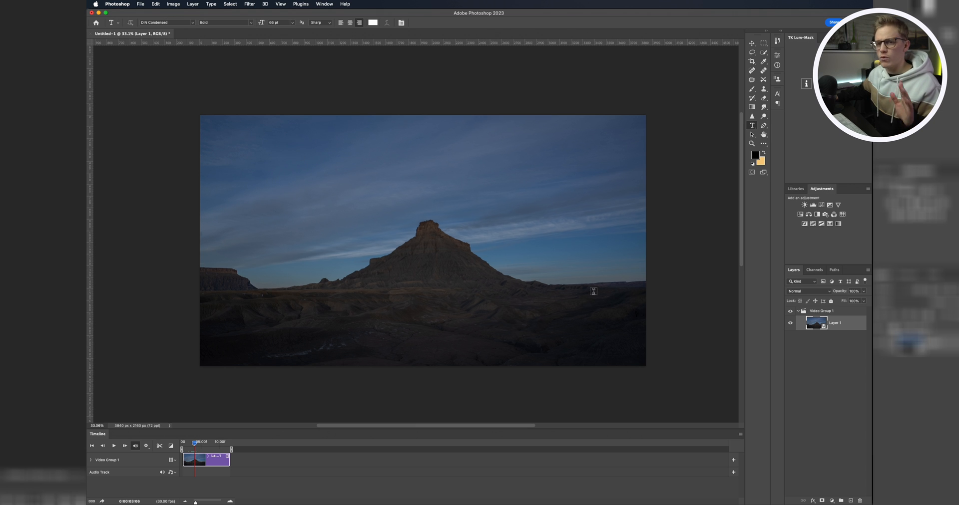
pyautogui.moveTo(419, 231)
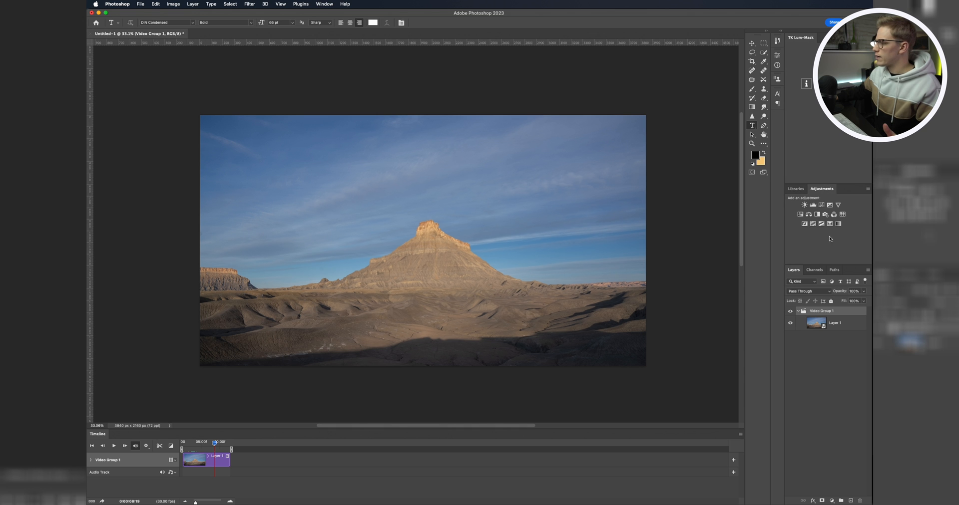
pyautogui.click(830, 205)
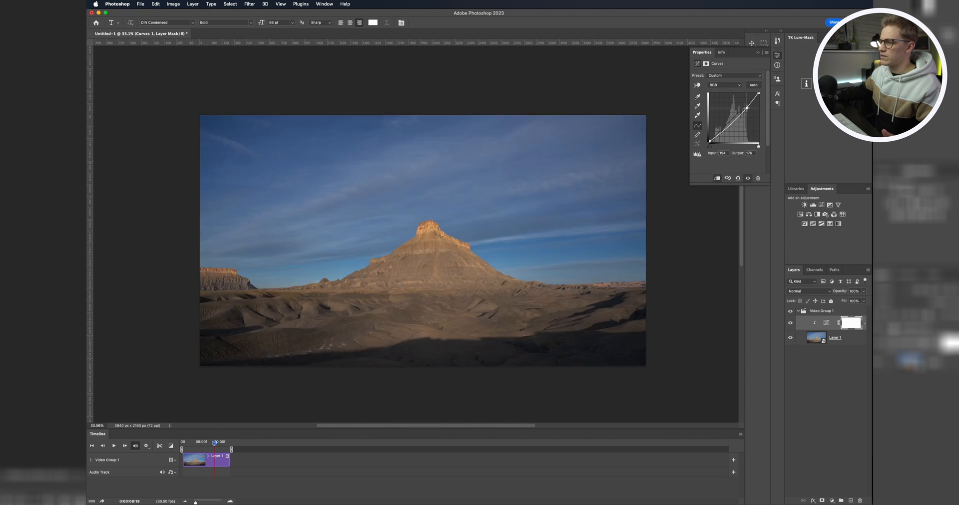
pyautogui.moveTo(747, 107); pyautogui.dragTo(747, 108)
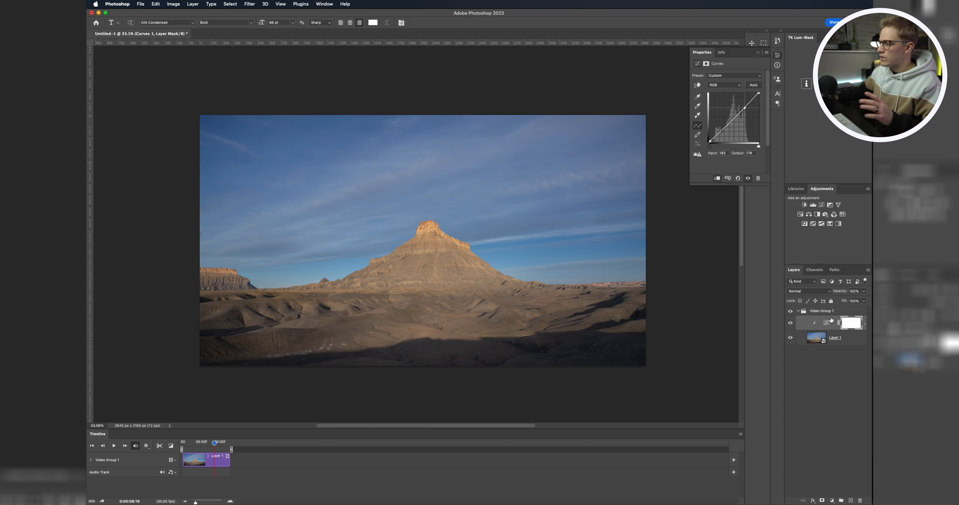
pyautogui.click(815, 323)
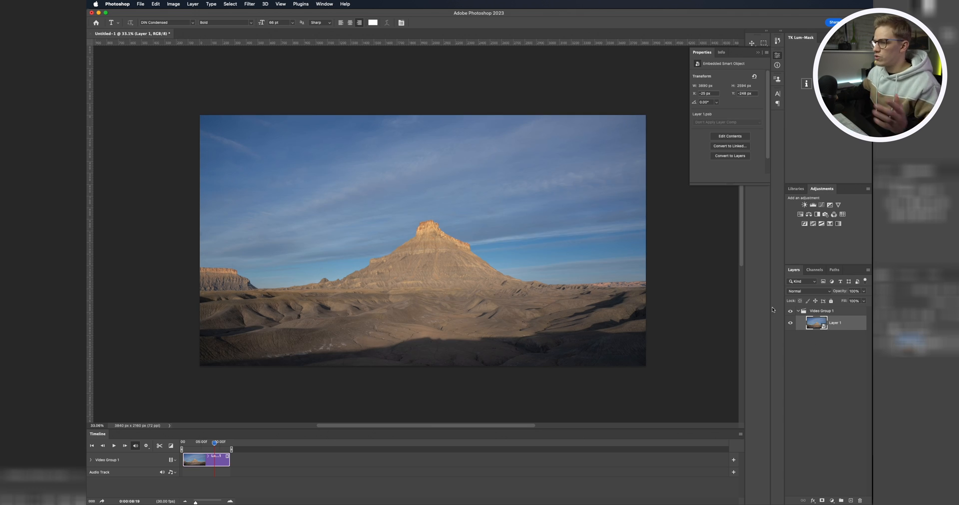
pyautogui.moveTo(565, 323)
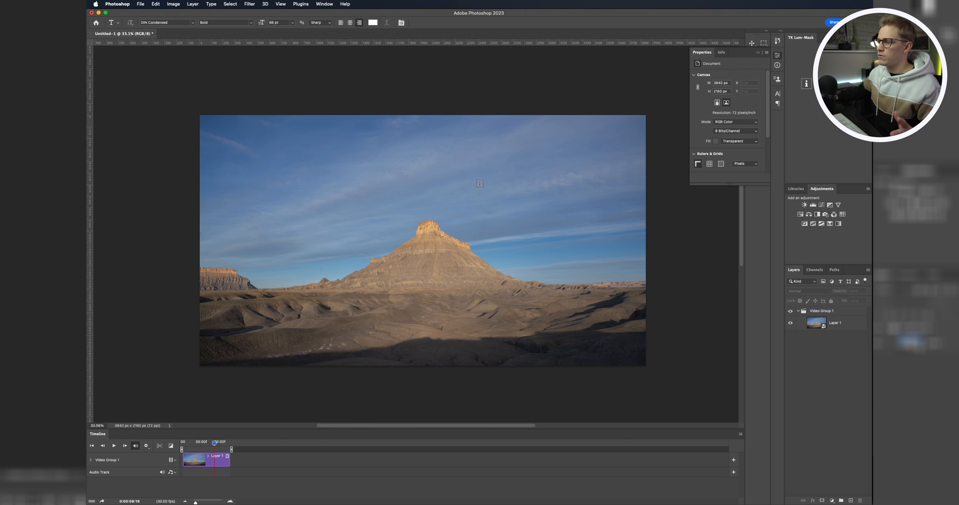
pyautogui.moveTo(476, 310)
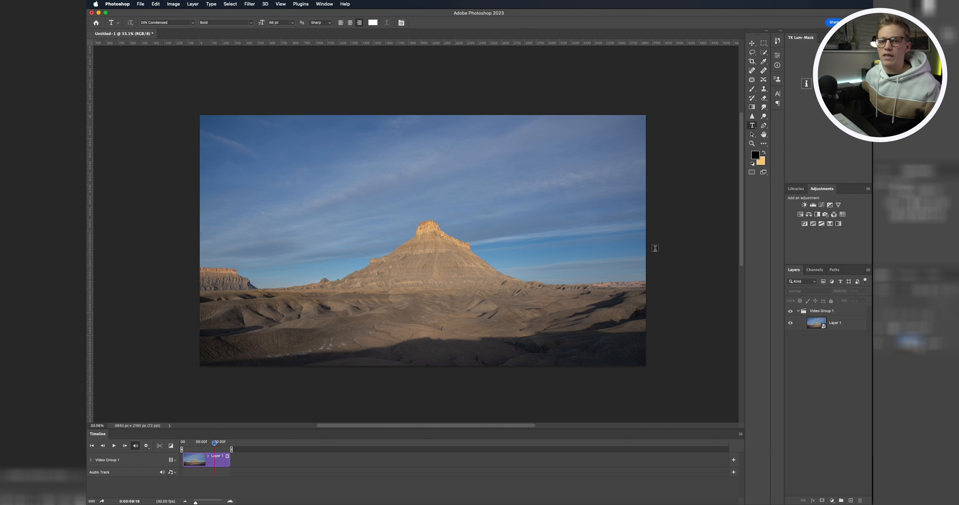
pyautogui.moveTo(673, 249)
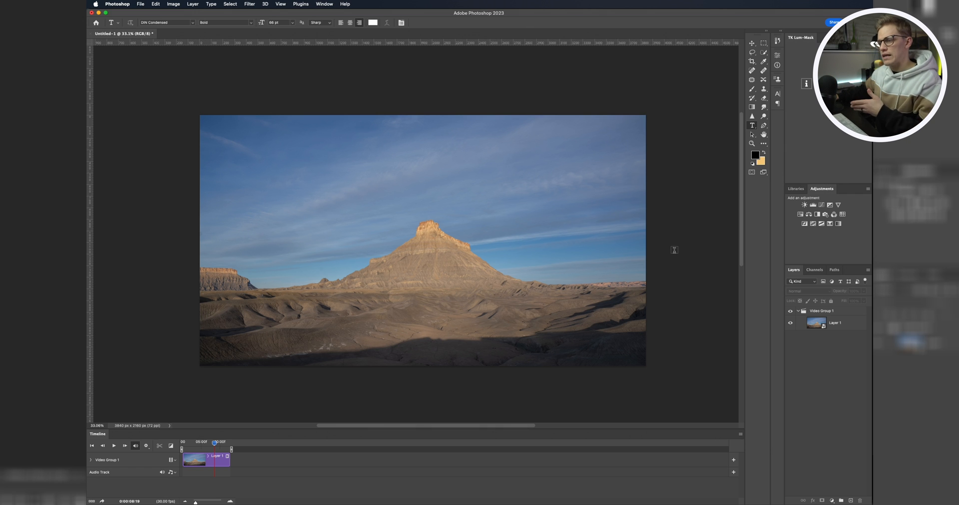
pyautogui.moveTo(697, 274)
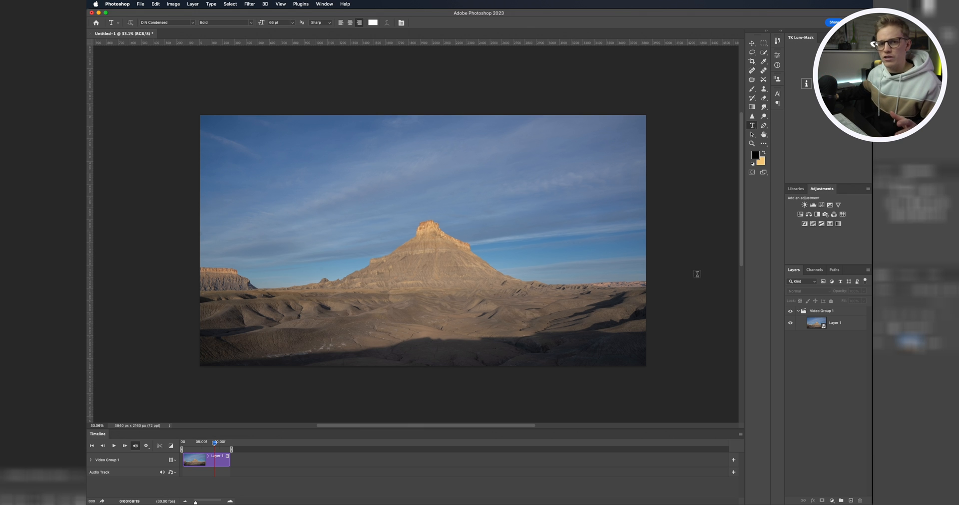
pyautogui.moveTo(360, 289)
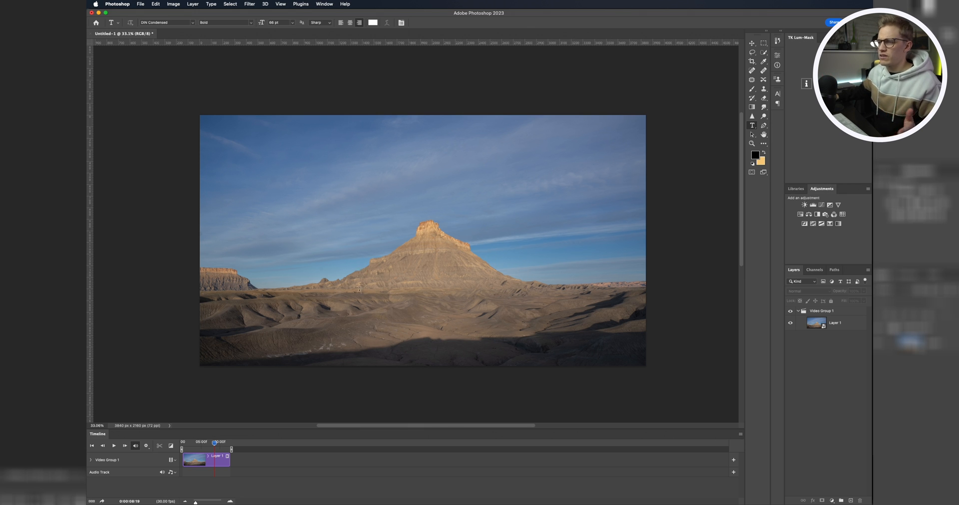
pyautogui.moveTo(389, 297)
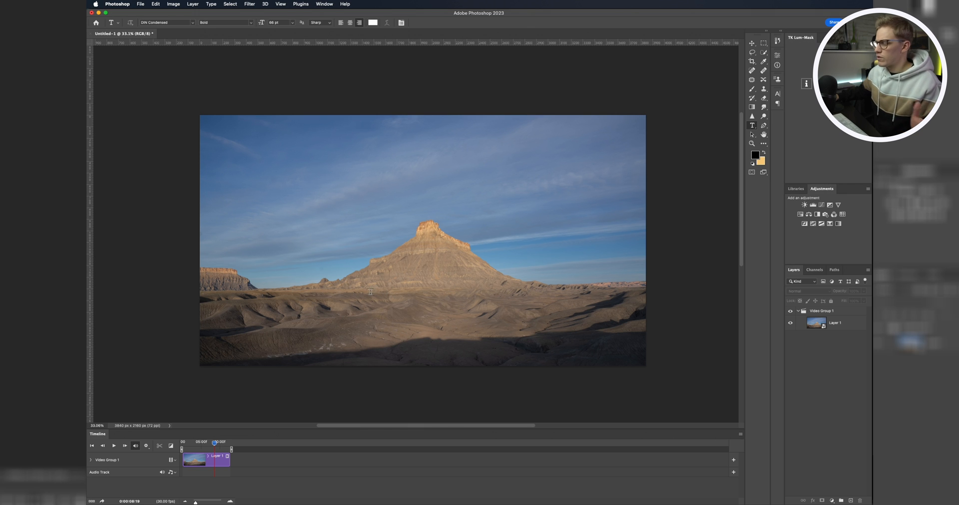
pyautogui.moveTo(160, 52)
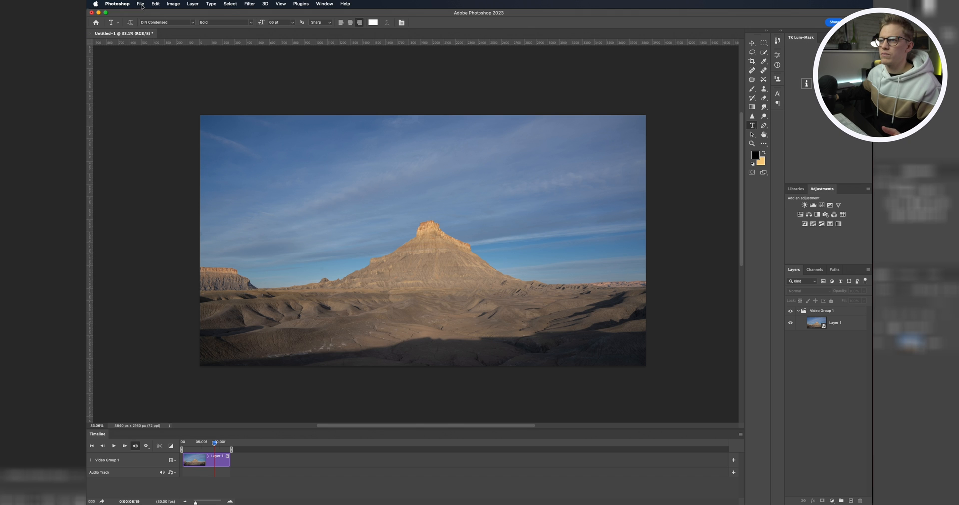
# Open the Render Video dialog from the File > Export menu.
pyautogui.click(140, 4)
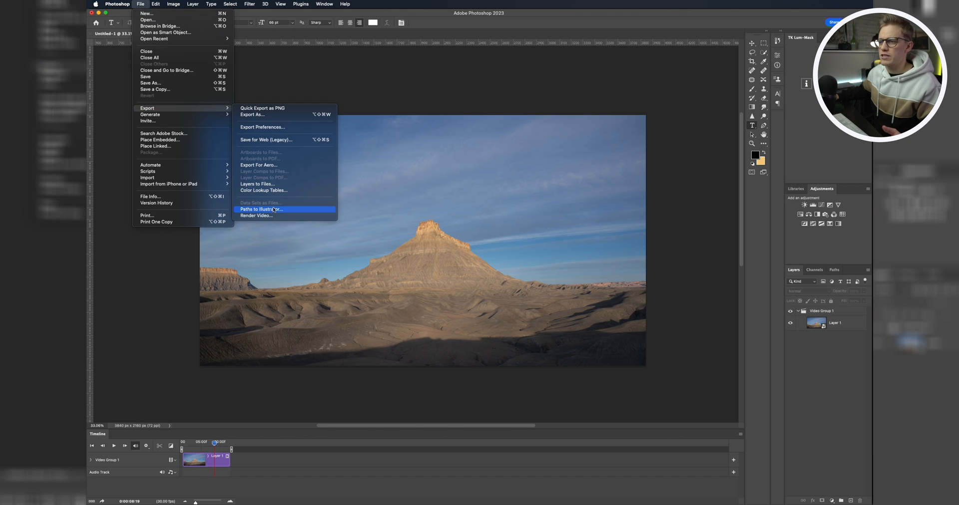
pyautogui.moveTo(255, 216)
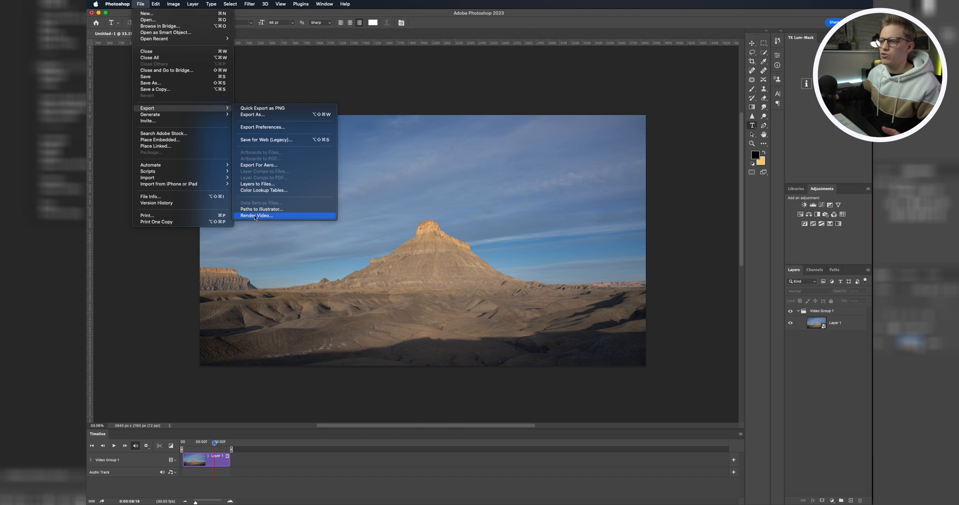
pyautogui.click(263, 218)
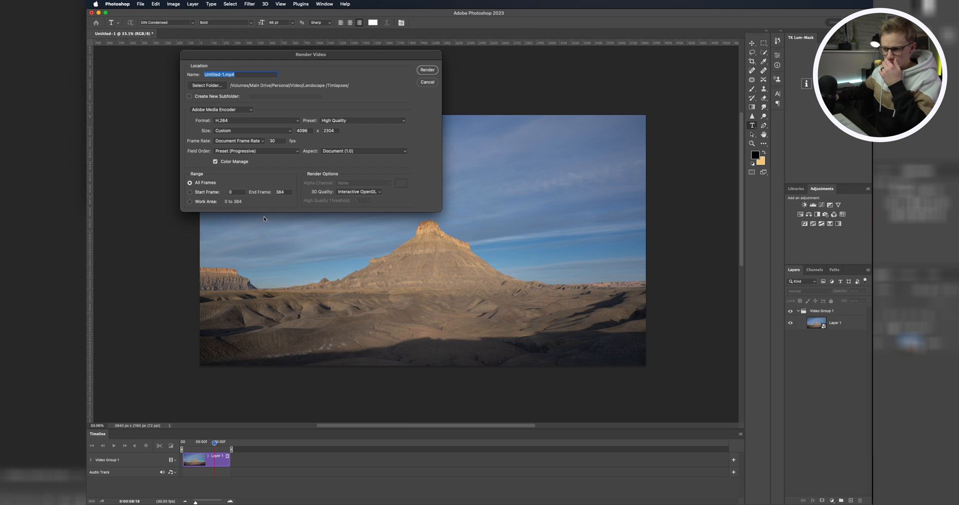
# Name the render FBTL, set Document Size 3840x2160, and render the H.264 video.
pyautogui.moveTo(311, 54); pyautogui.dragTo(463, 154)
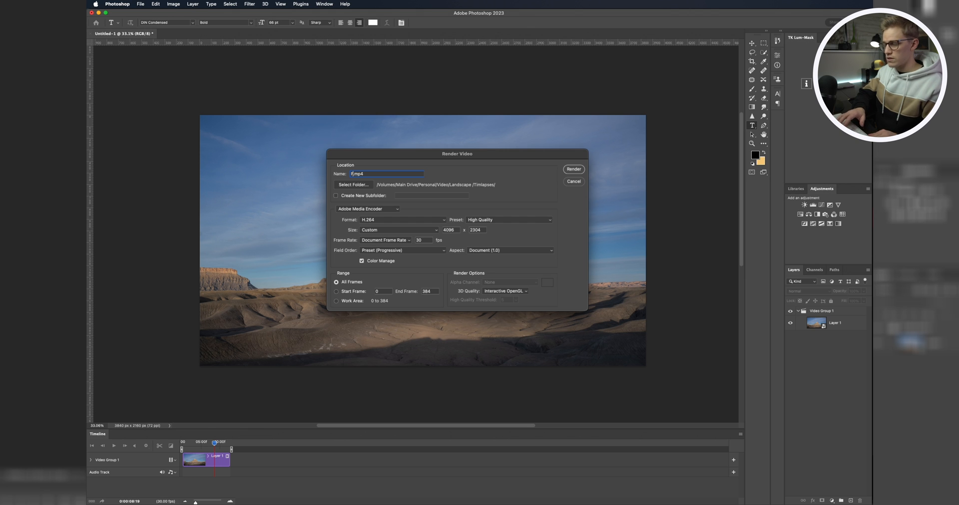
pyautogui.write('FBTL')
pyautogui.click(451, 229)
pyautogui.write('3840')
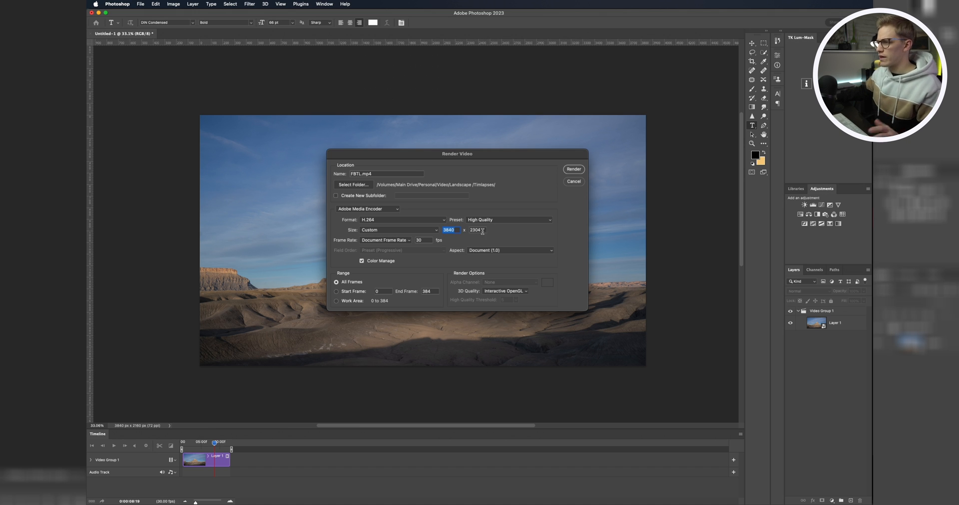
pyautogui.click(475, 231)
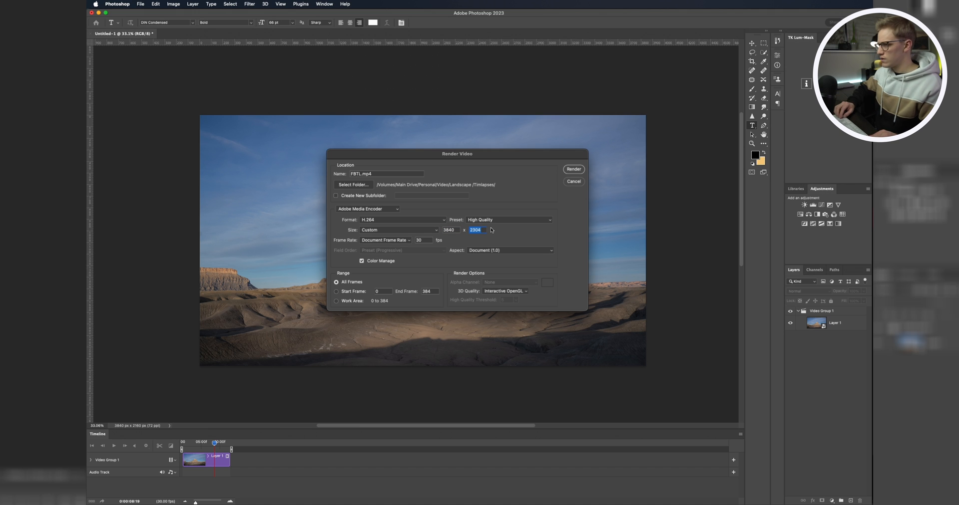
pyautogui.click(398, 231)
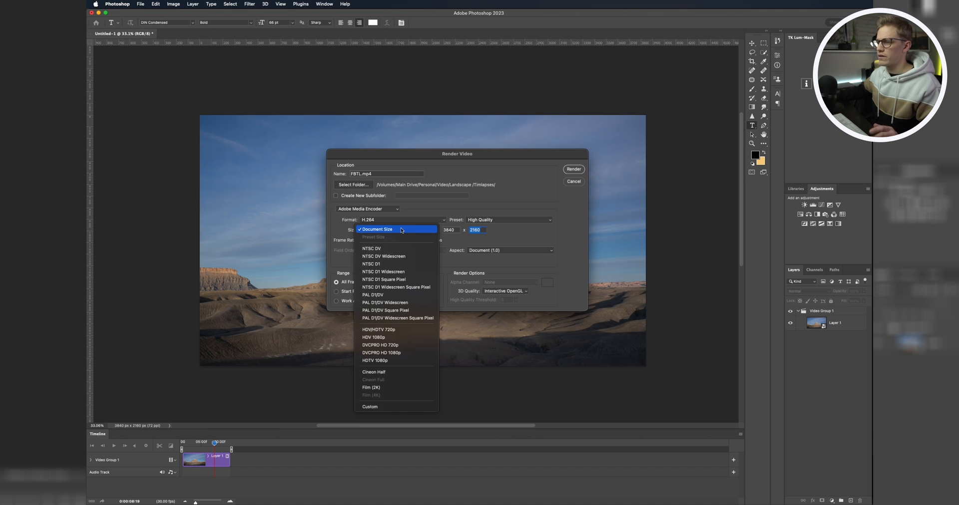
pyautogui.click(376, 229)
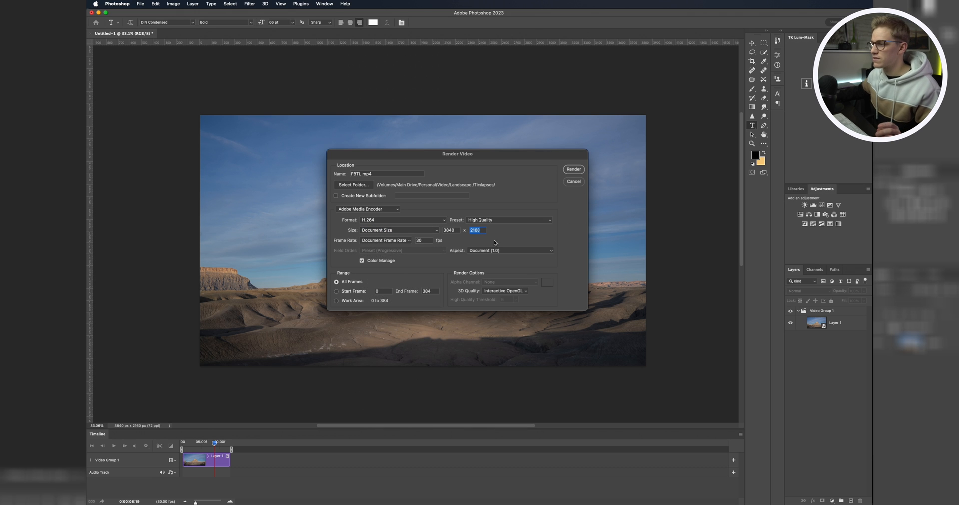
pyautogui.moveTo(569, 233)
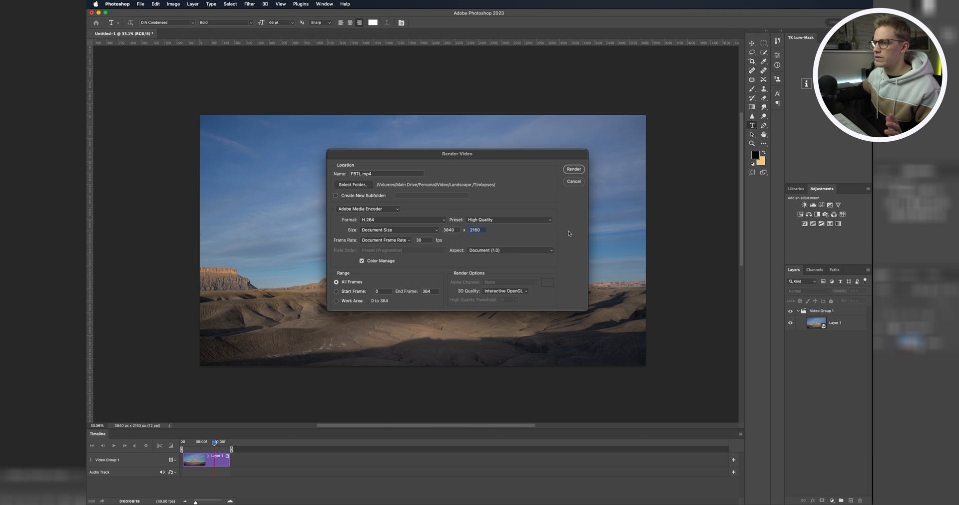
pyautogui.click(353, 174)
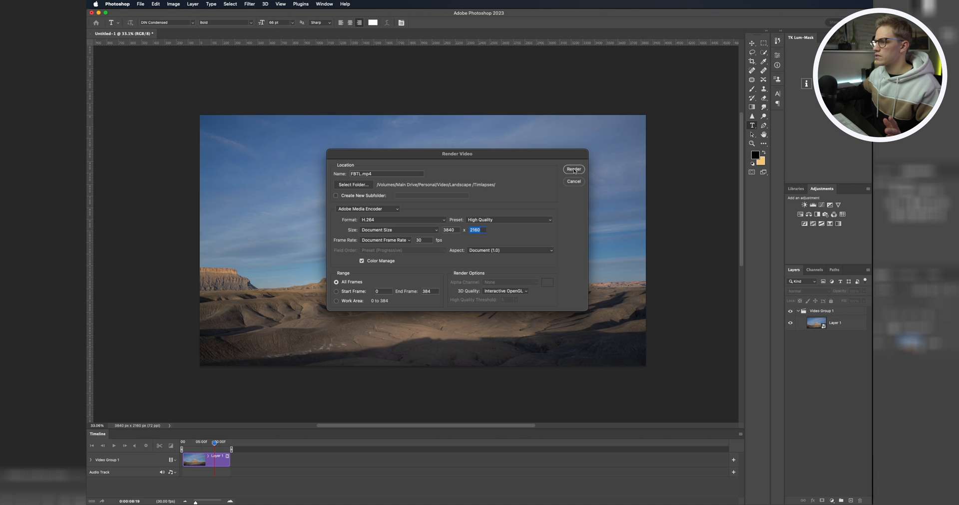
pyautogui.click(573, 170)
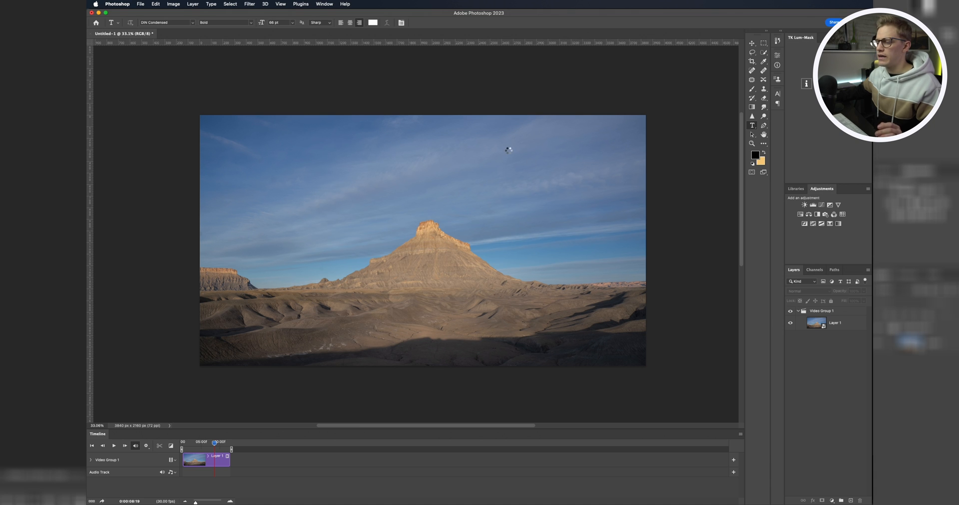